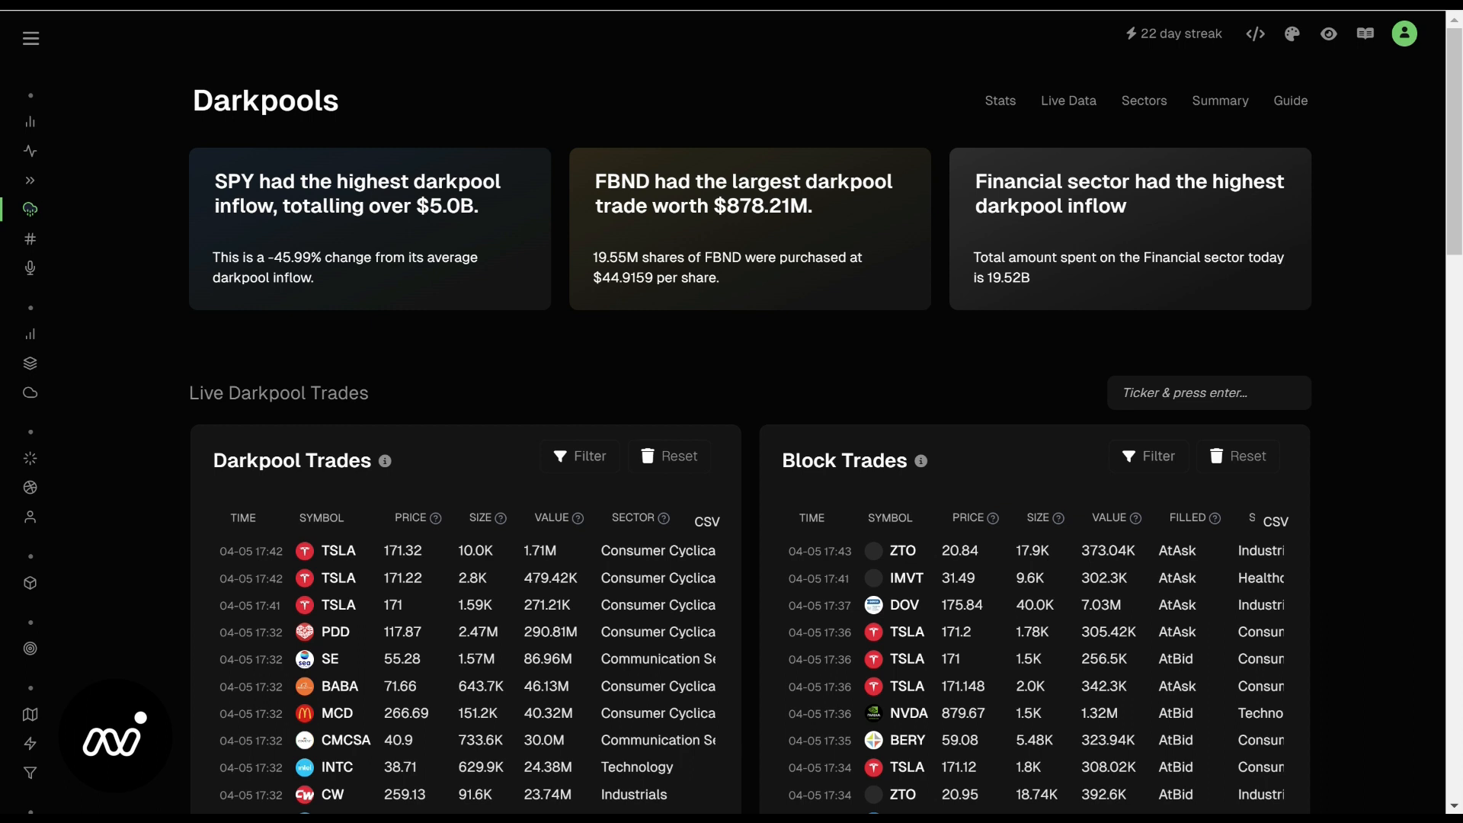
# - Scroll the Darkpools page and bring up a TSLA quick-view one-day price chart
pyautogui.click(30, 38)
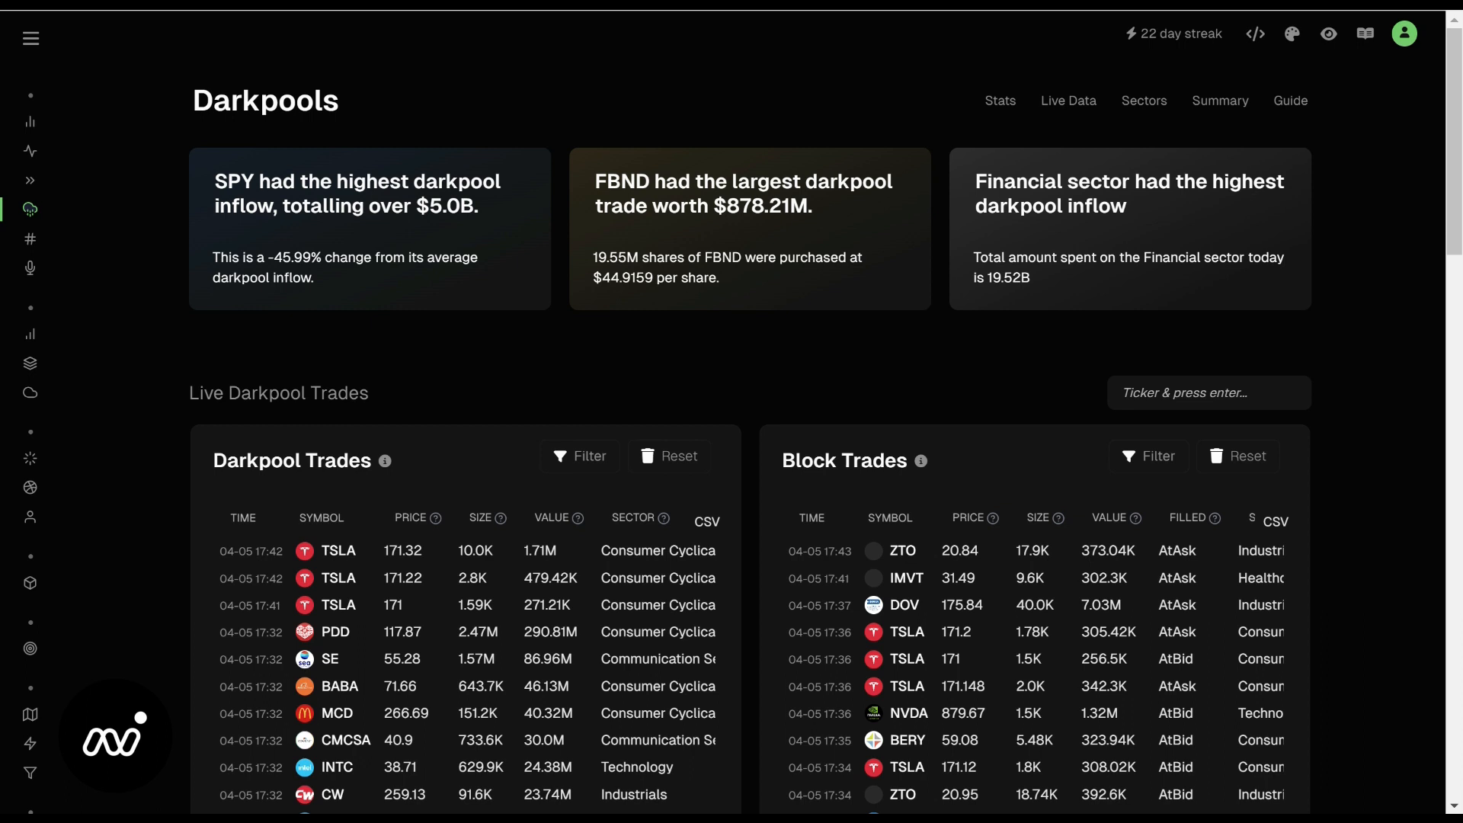
pyautogui.scroll(-3)
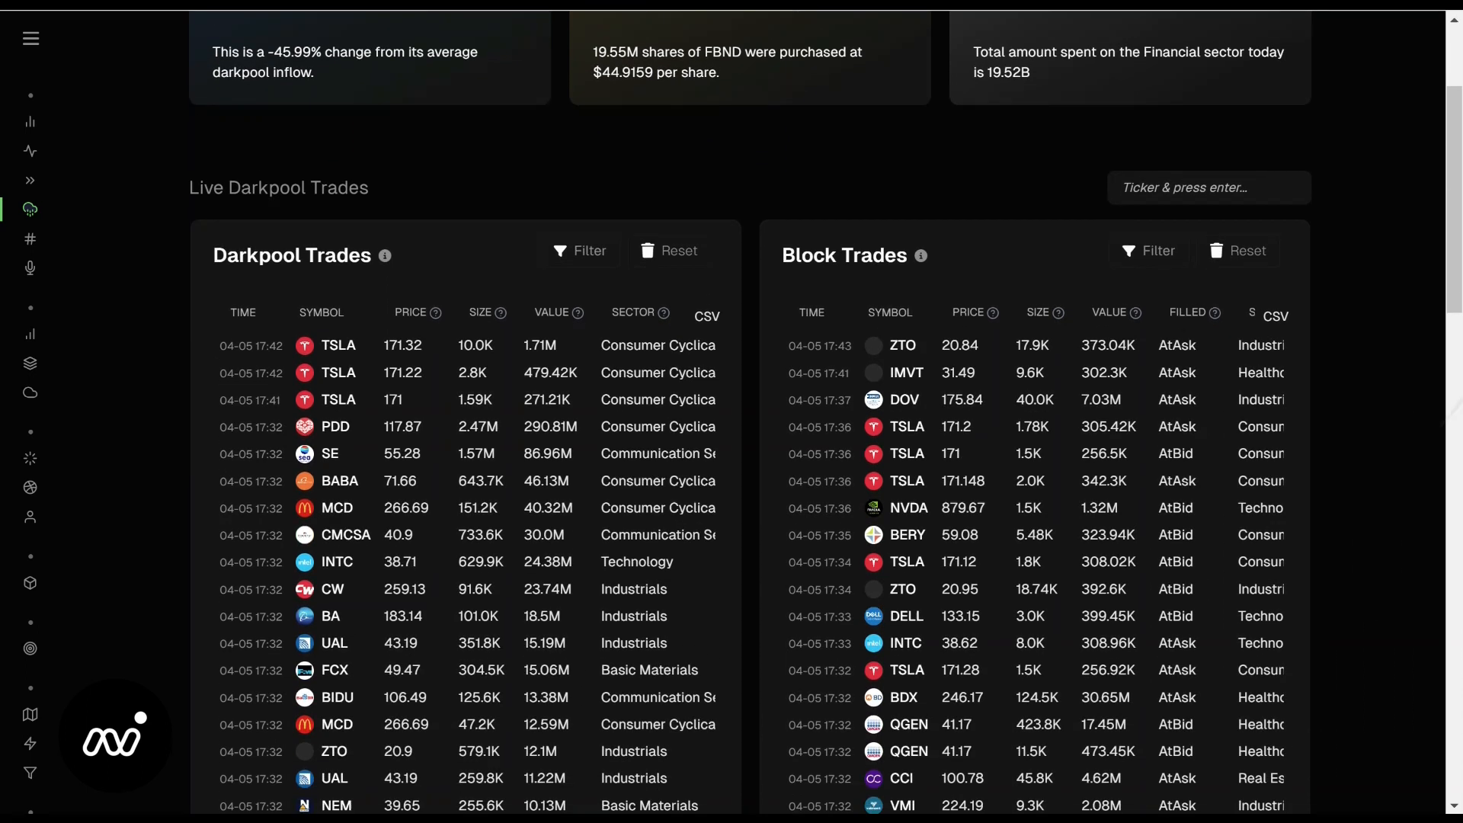
pyautogui.scroll(-3)
pyautogui.write('TSLA')
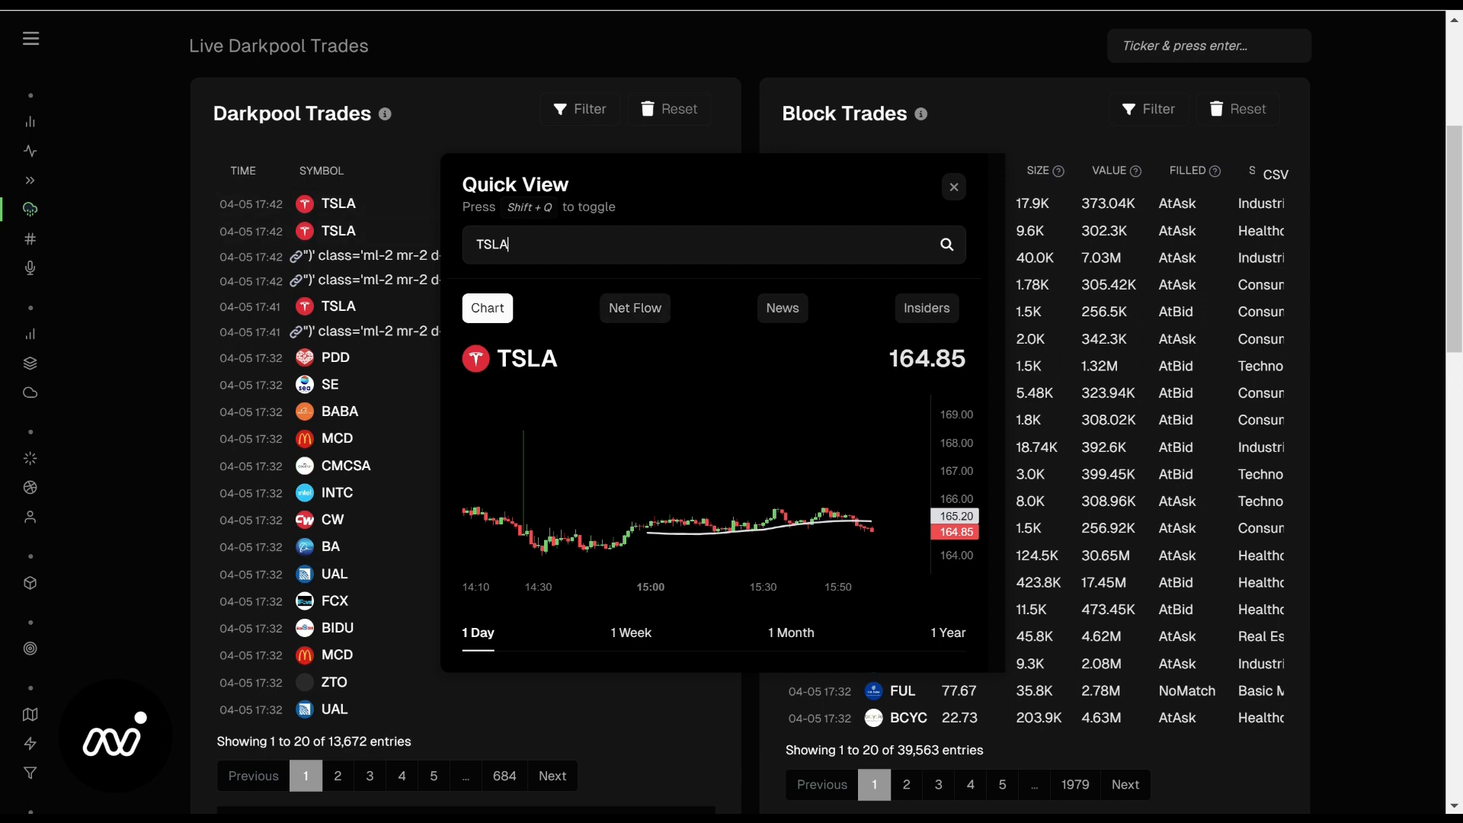
# - Check TSLA's Net Flow and News in Quick View, then close it
pyautogui.click(633, 308)
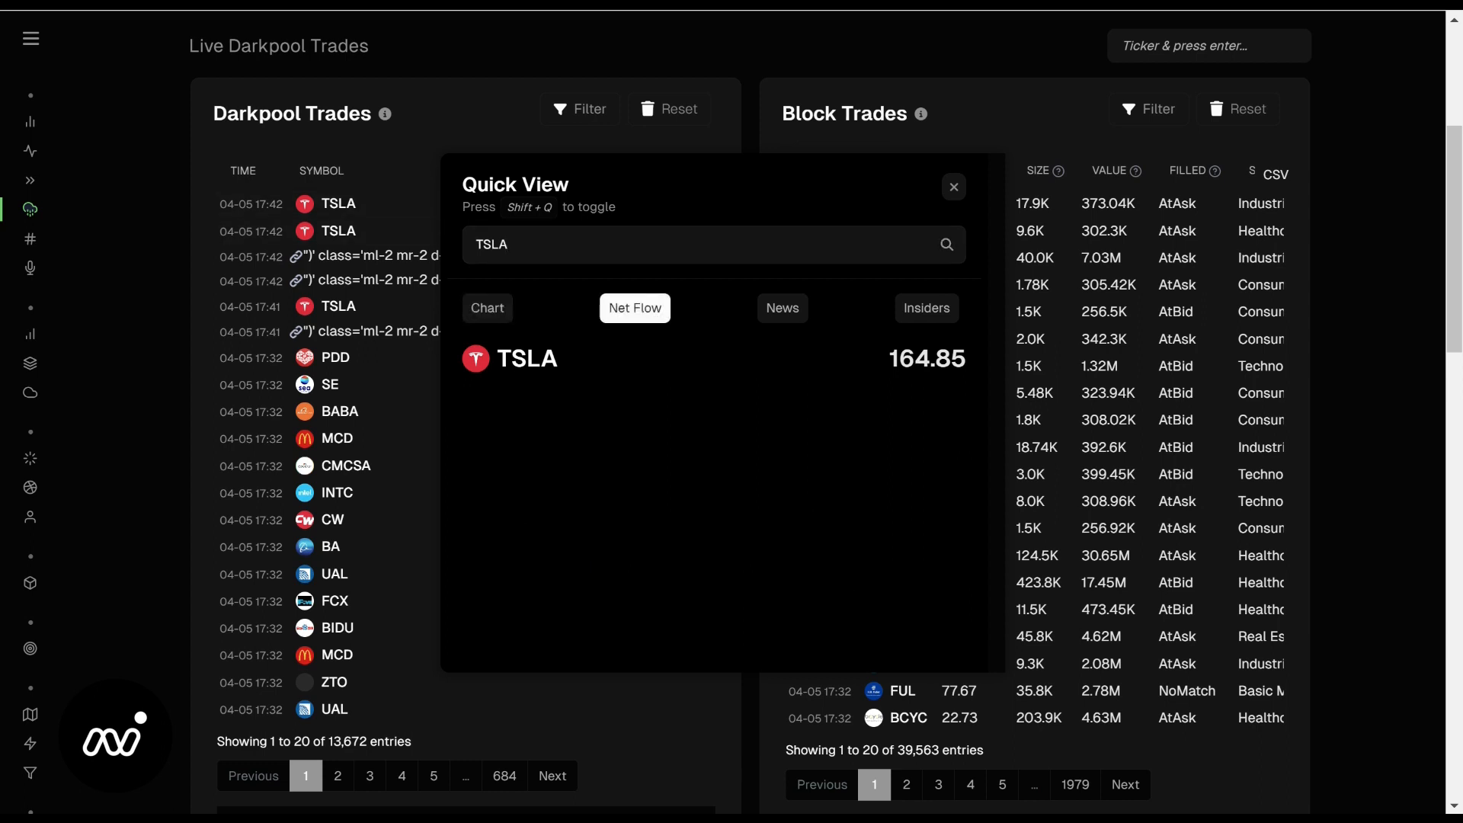
pyautogui.click(634, 308)
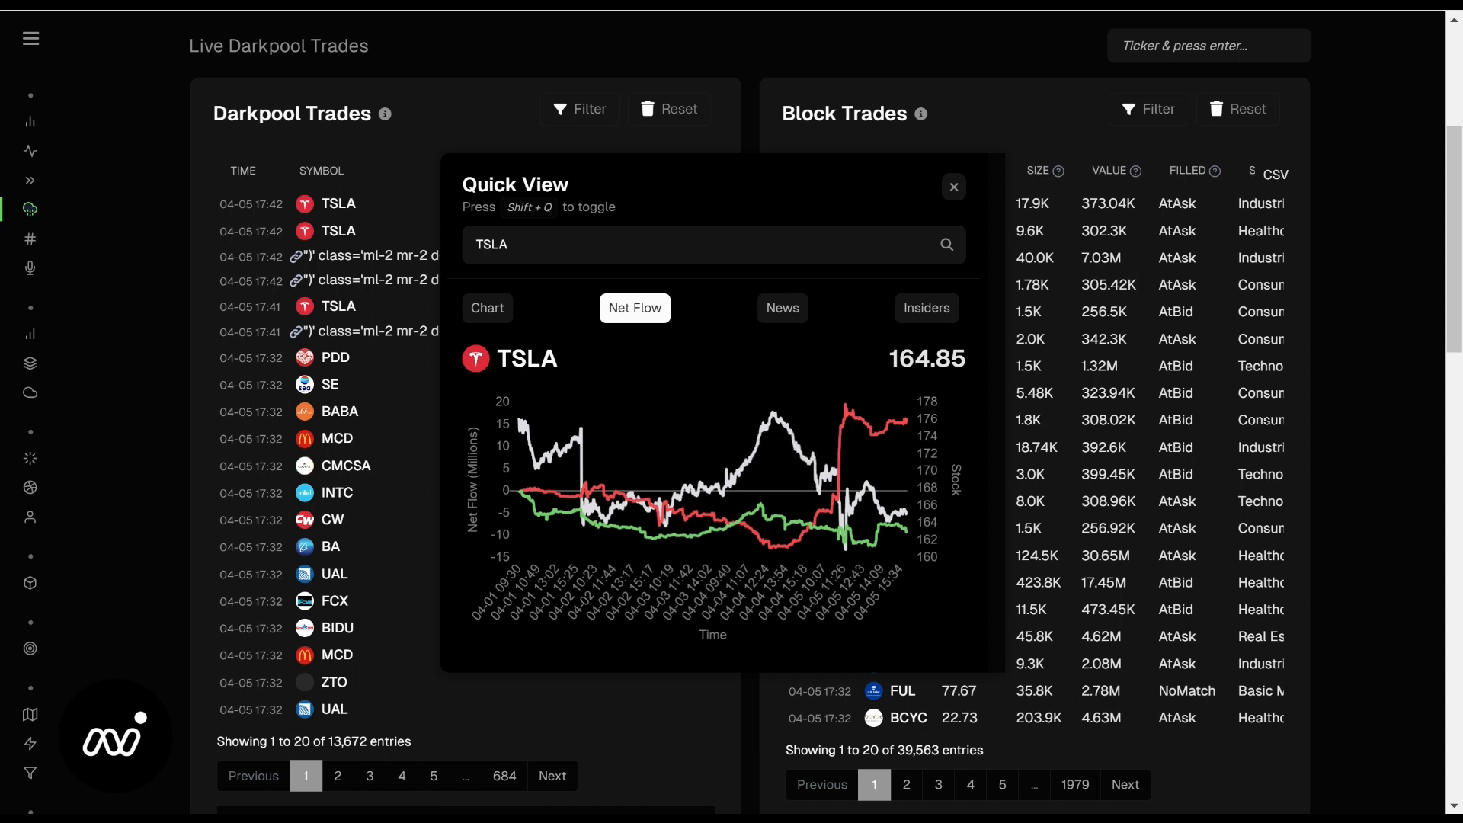
pyautogui.click(782, 308)
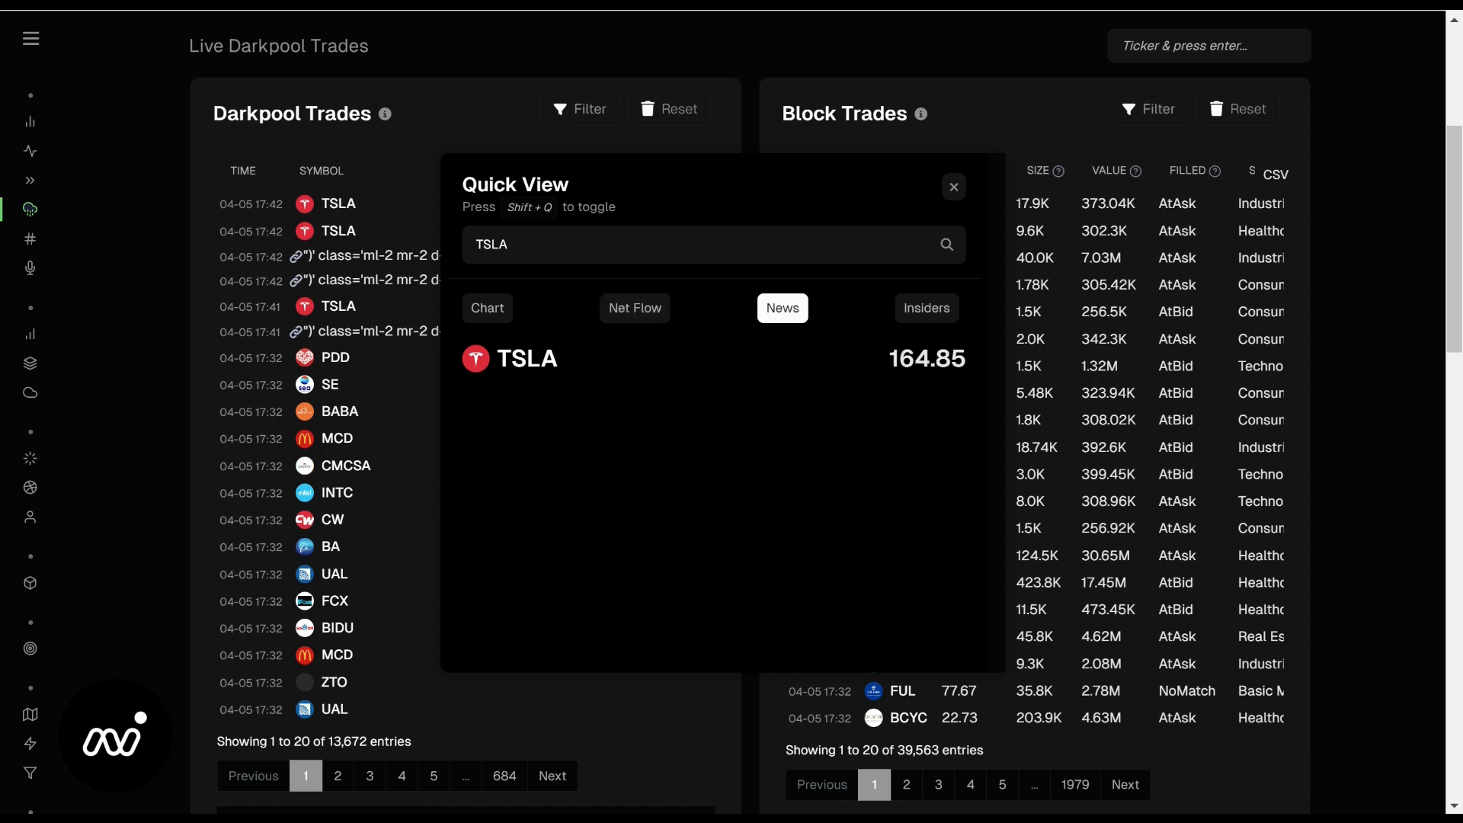
pyautogui.click(782, 308)
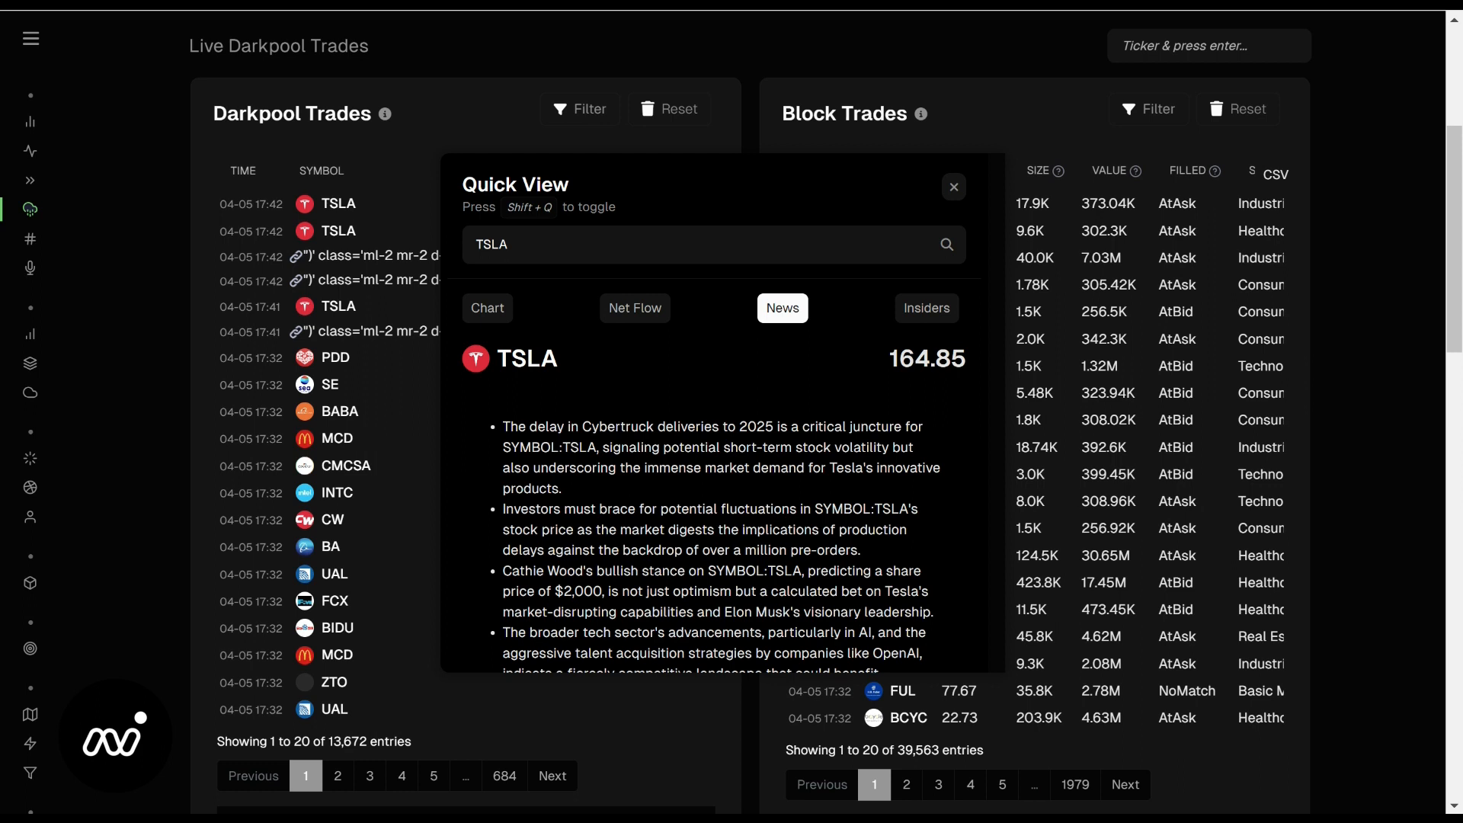
pyautogui.click(954, 188)
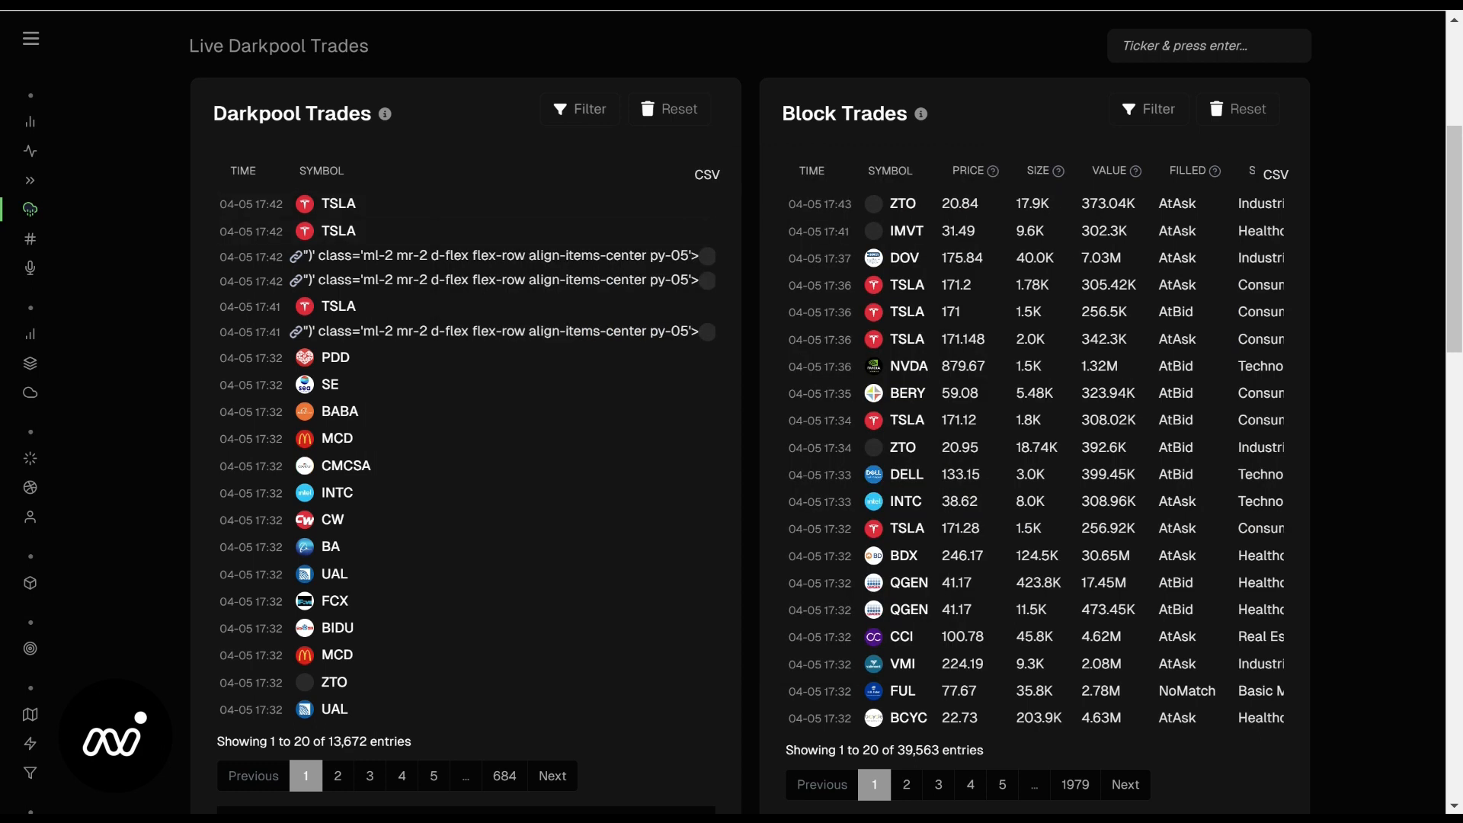
# - Filter the Darkpool and Block Trades tables to the Financials sector and scroll the page
pyautogui.click(578, 108)
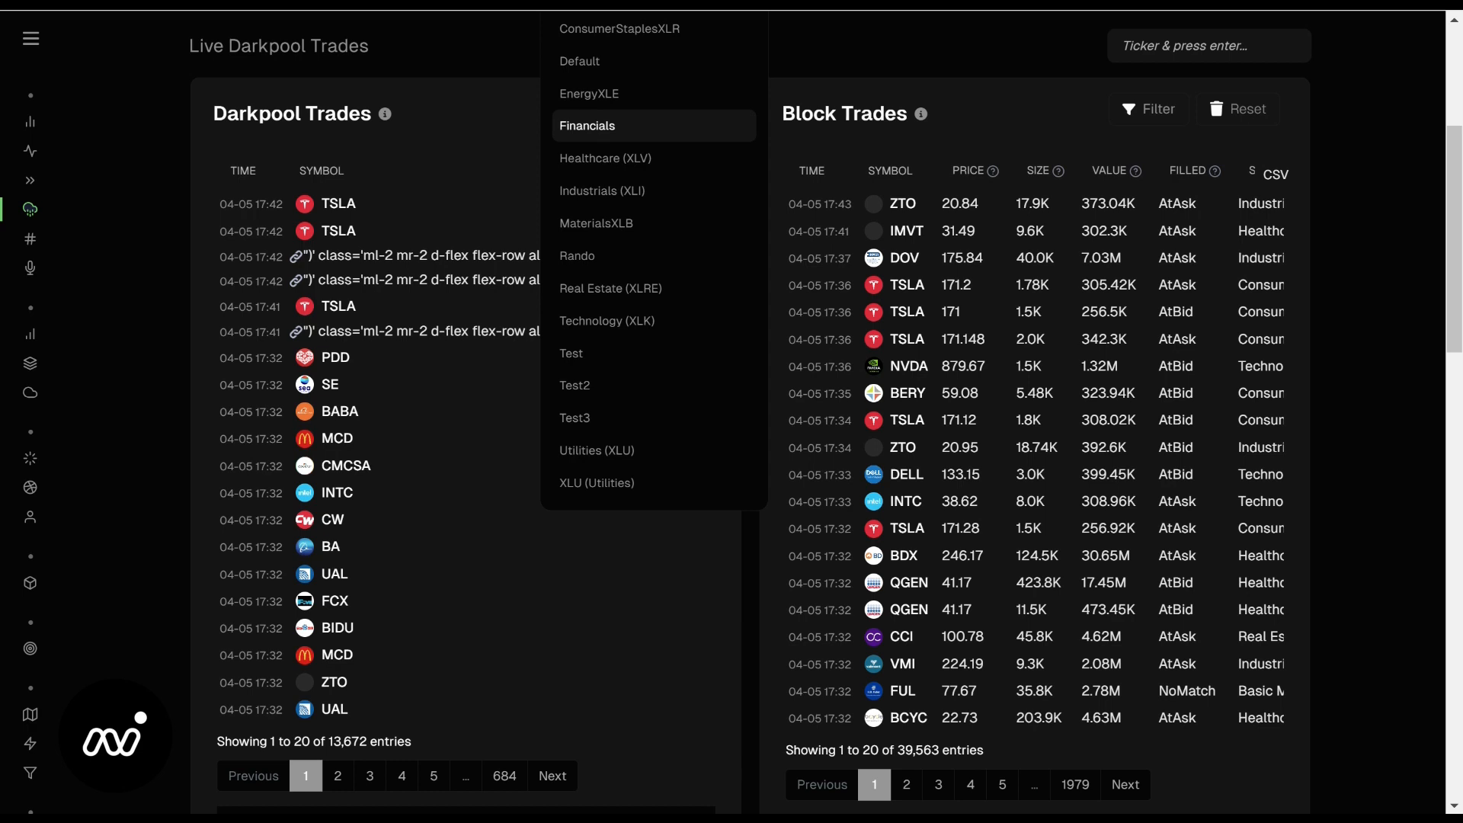
pyautogui.click(588, 125)
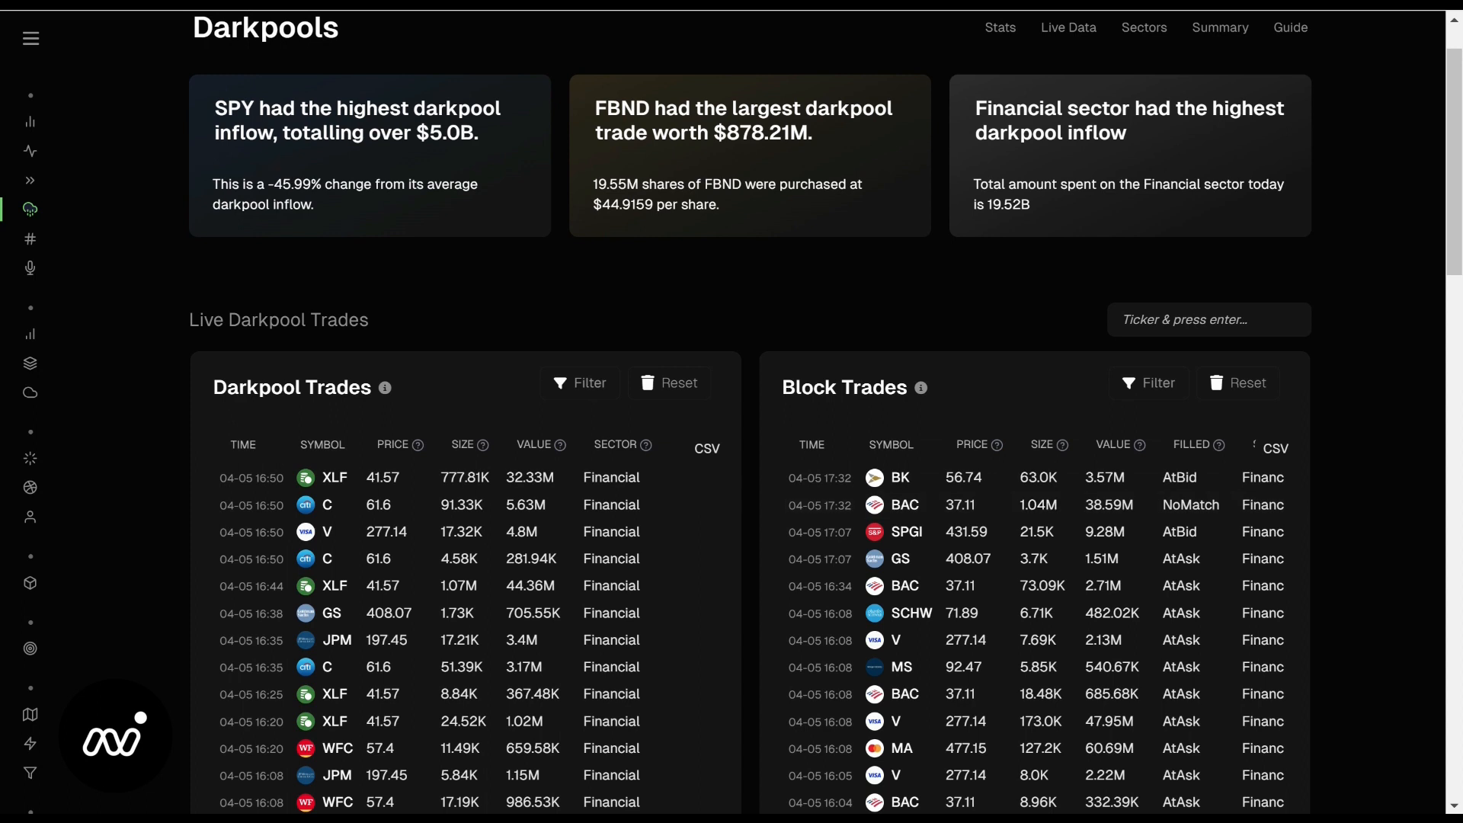
pyautogui.scroll(-3)
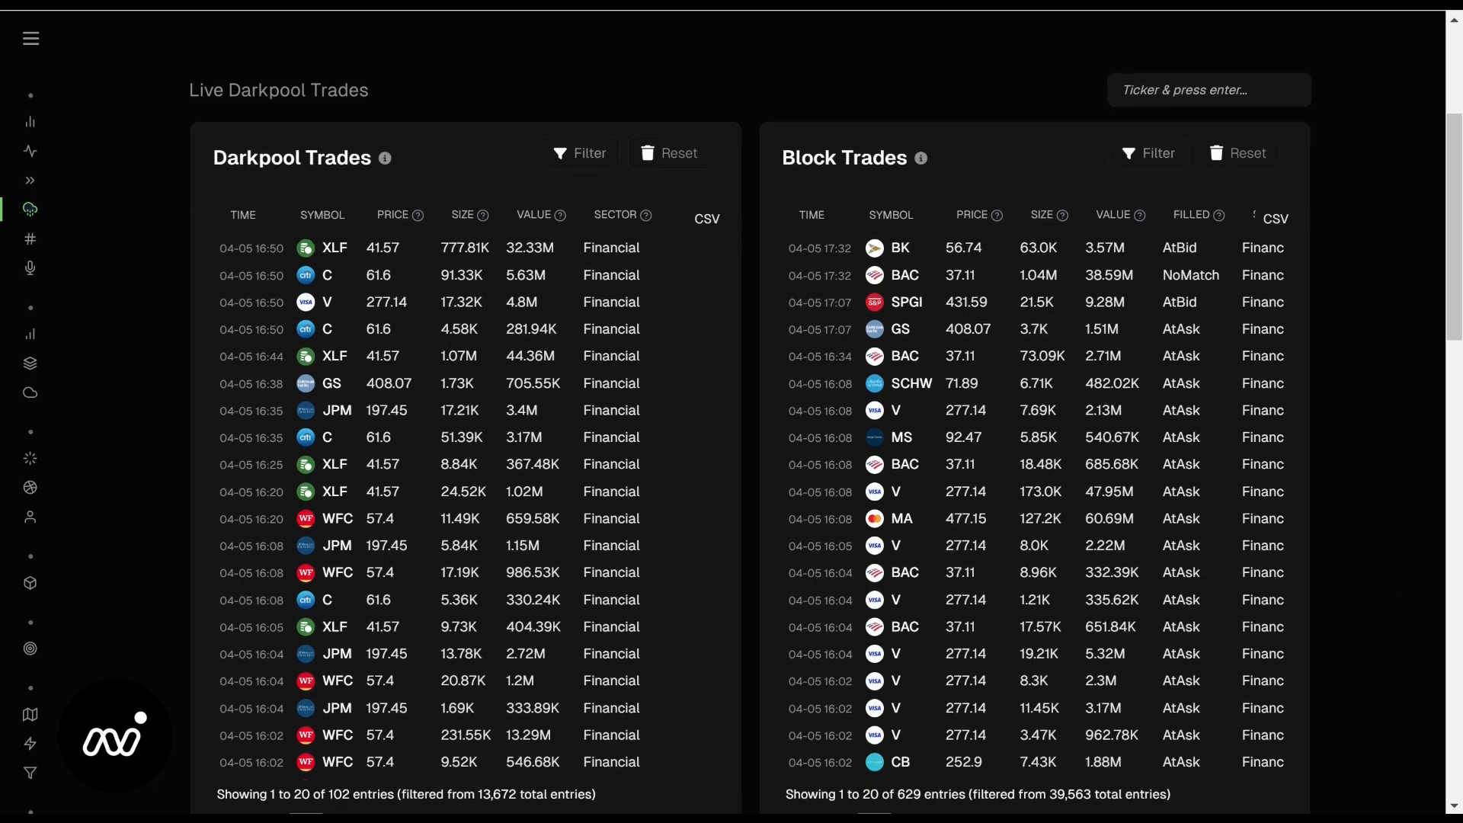
pyautogui.scroll(-3)
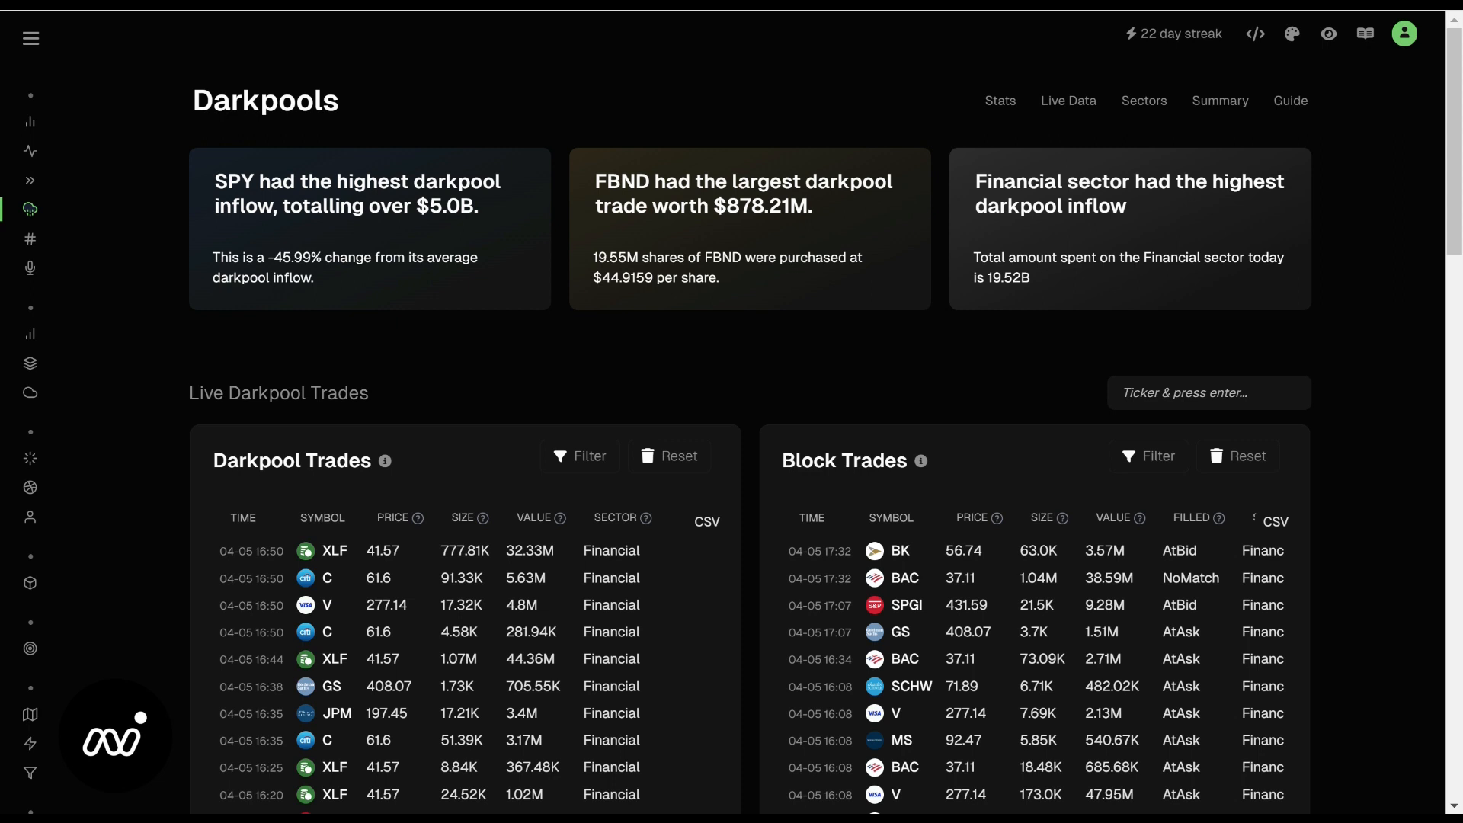
pyautogui.scroll(-3)
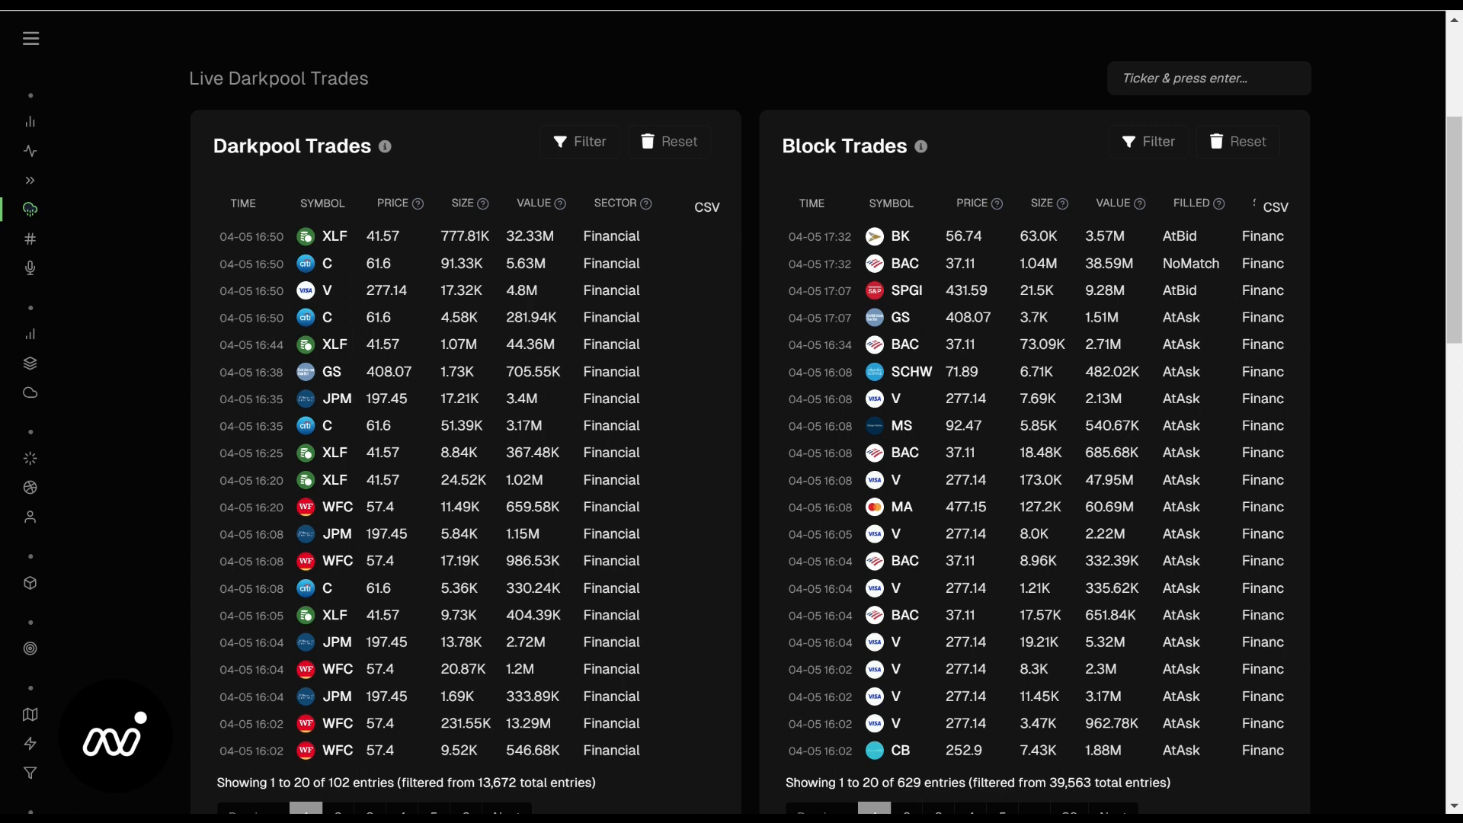
pyautogui.moveTo(466, 480)
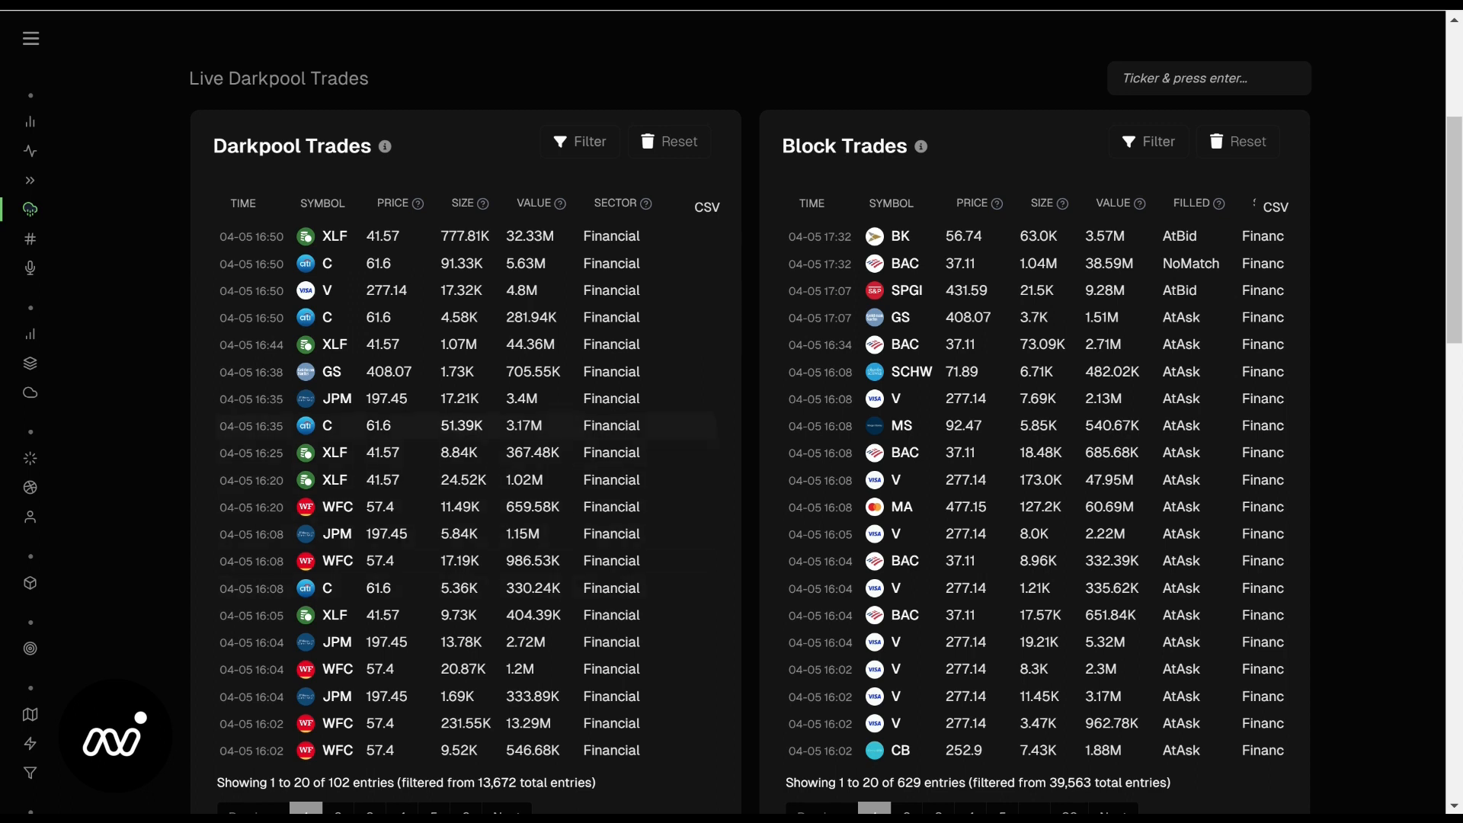
pyautogui.scroll(-3)
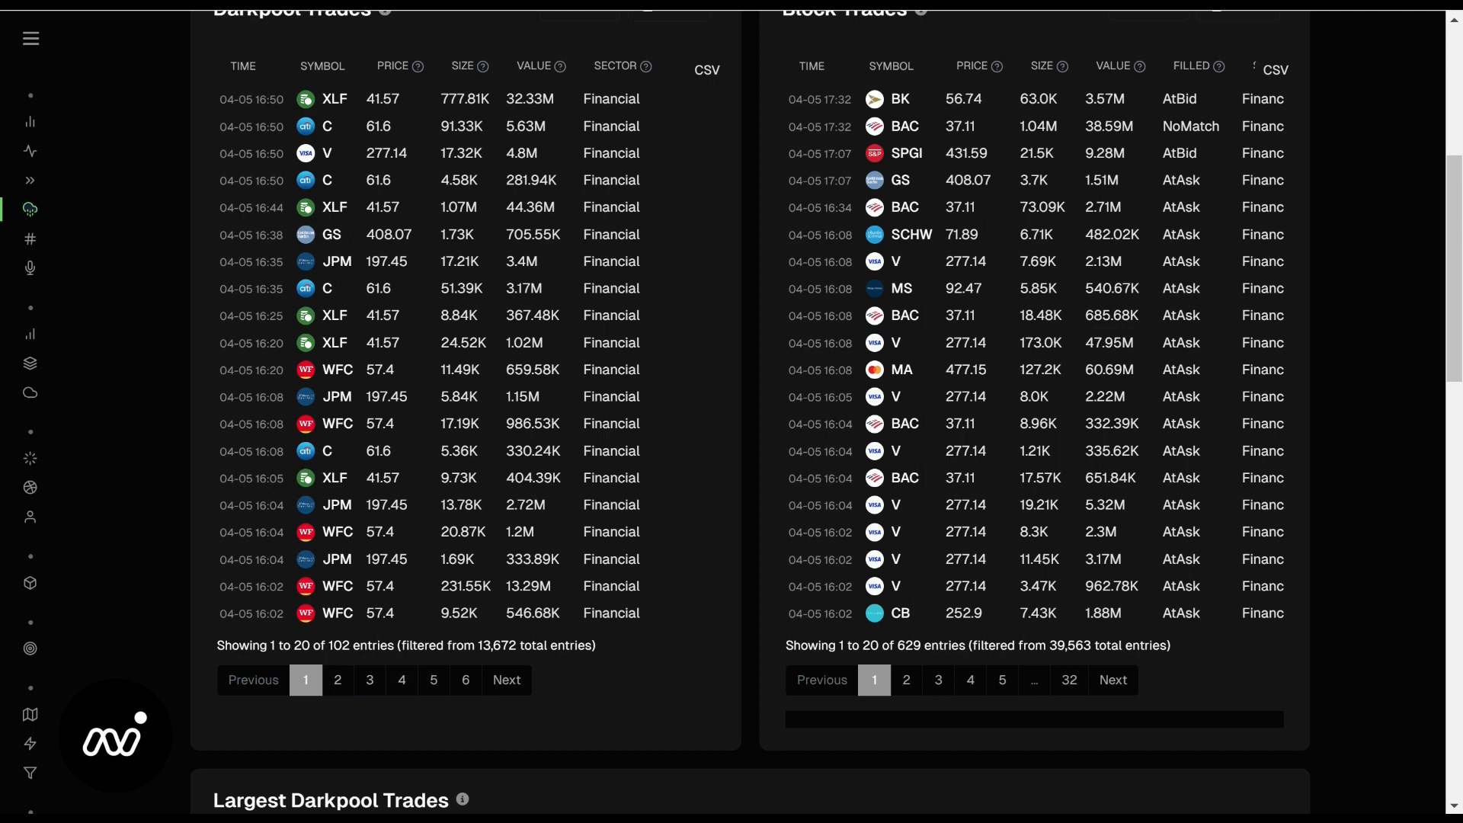
pyautogui.scroll(3)
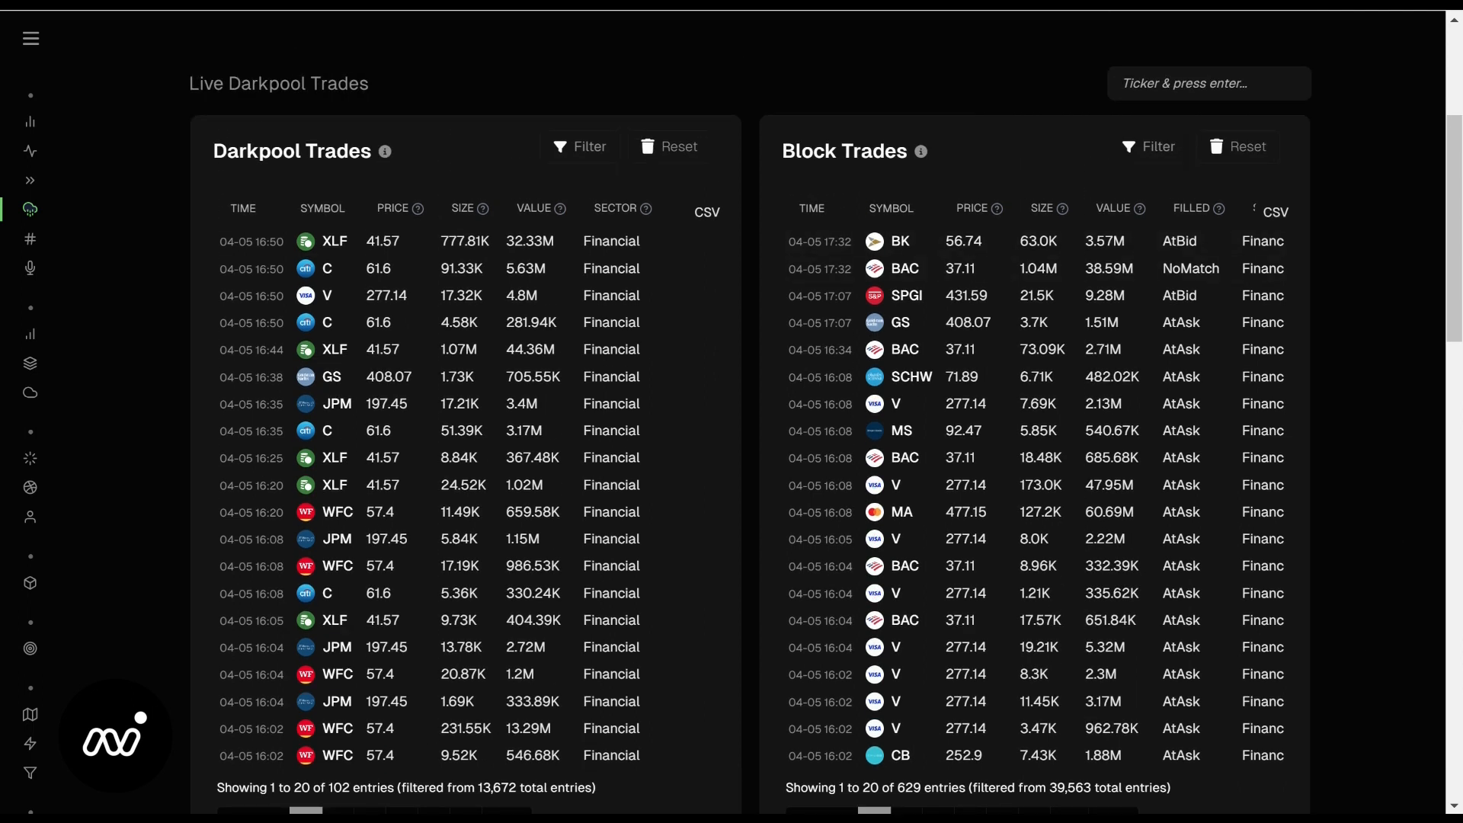
pyautogui.click(1150, 147)
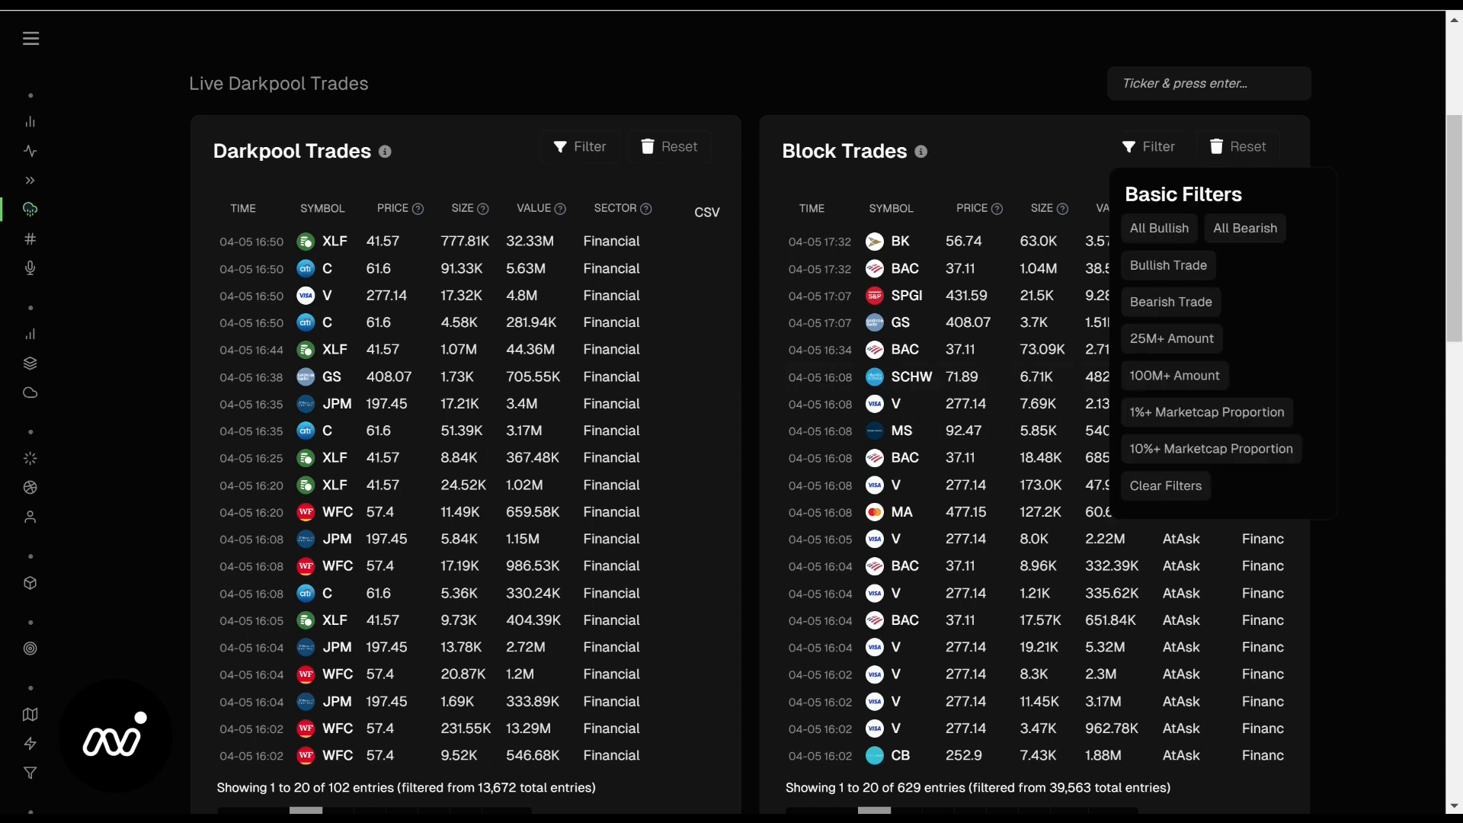
pyautogui.click(1150, 146)
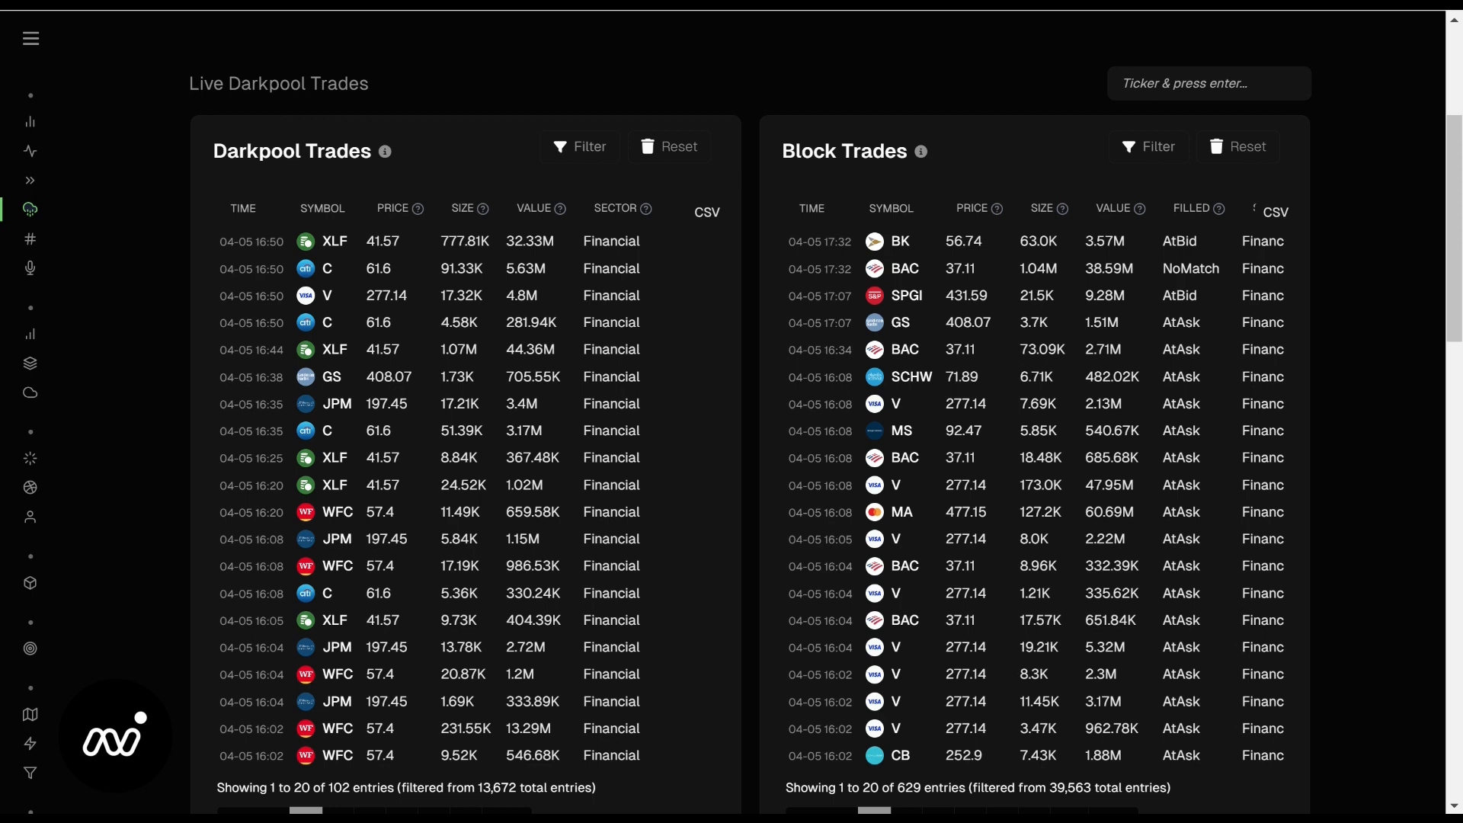
pyautogui.scroll(-3)
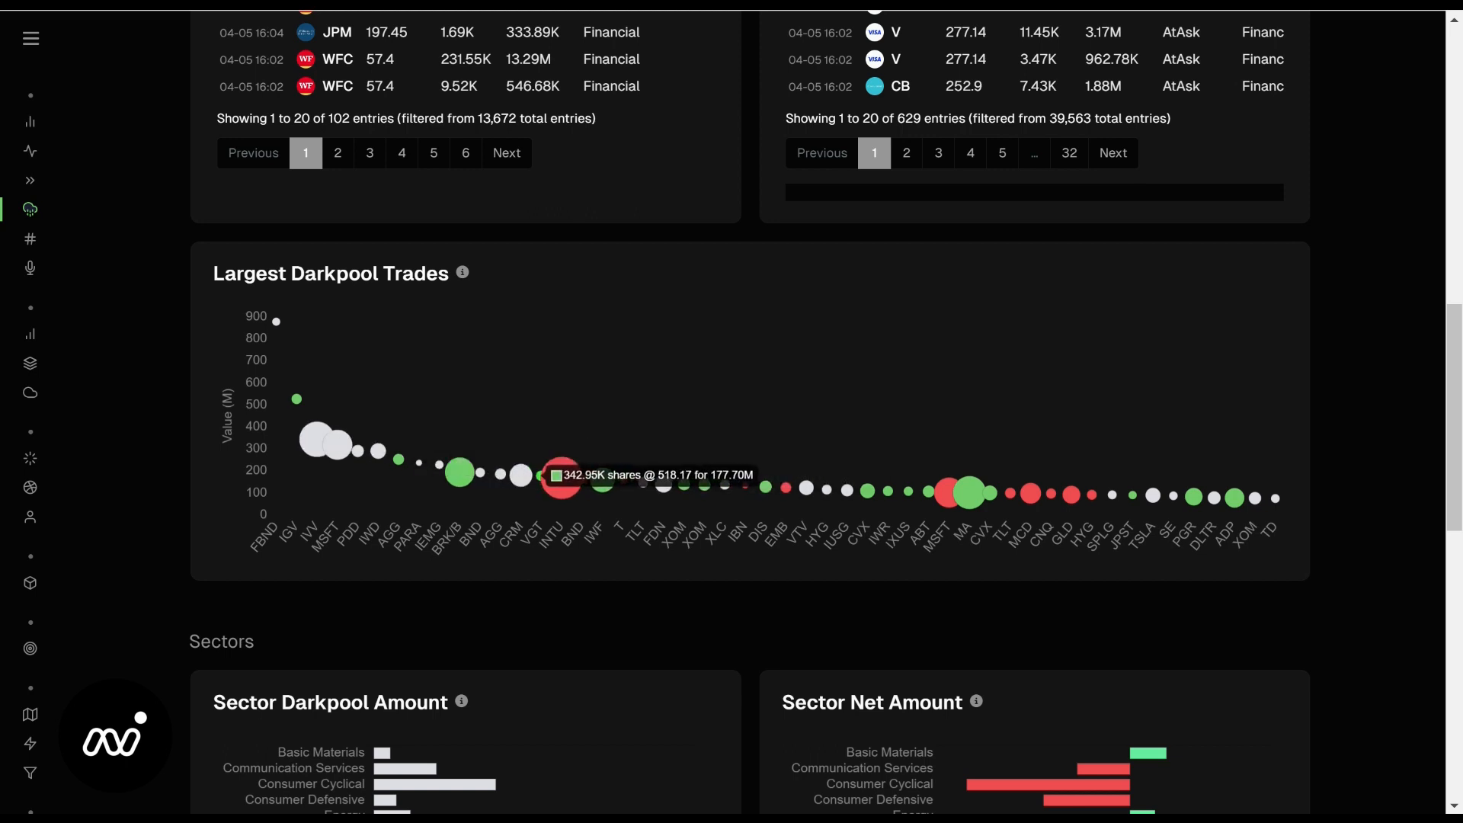
pyautogui.moveTo(326, 440)
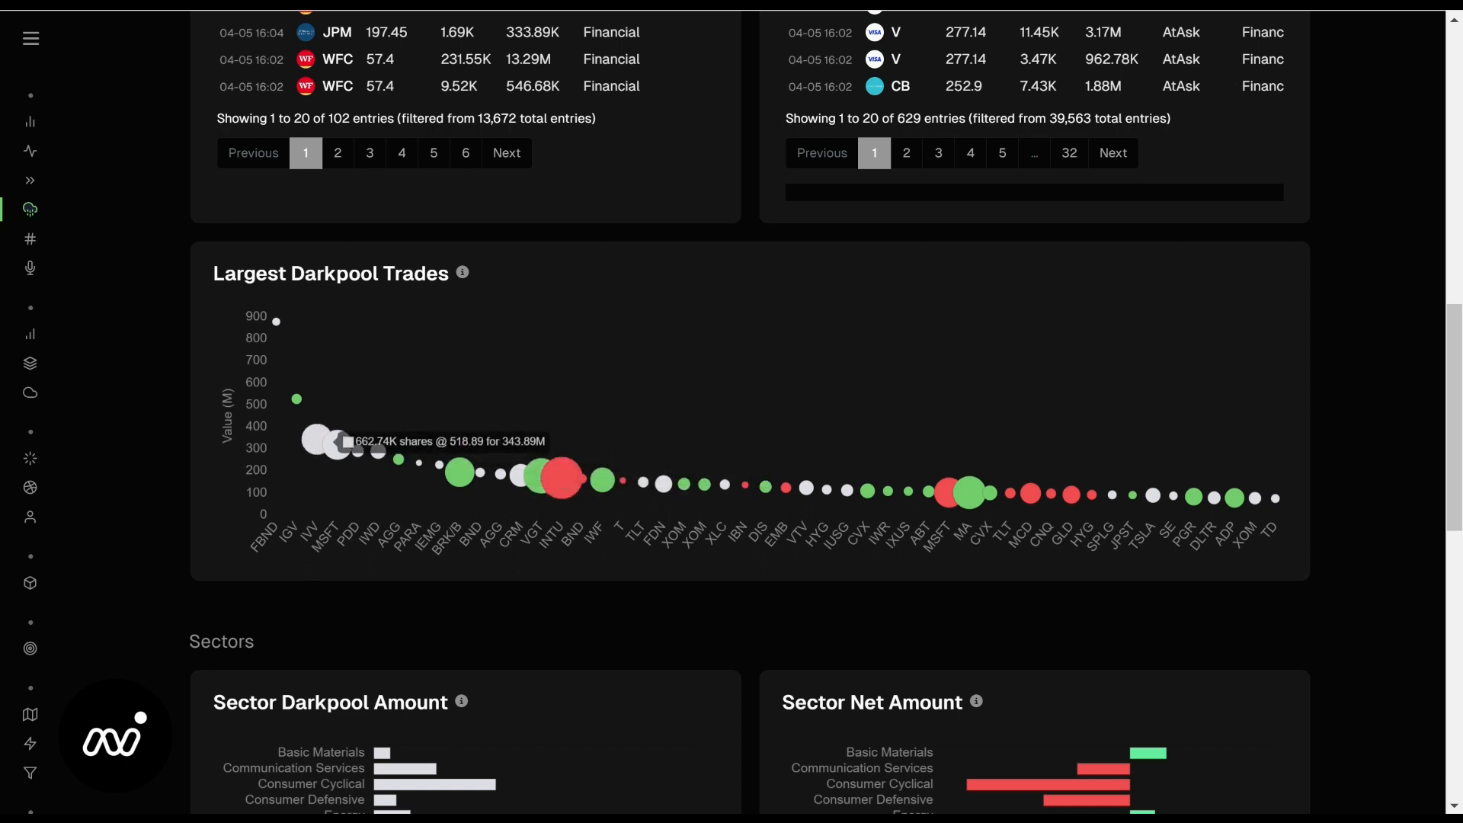
pyautogui.moveTo(574, 477)
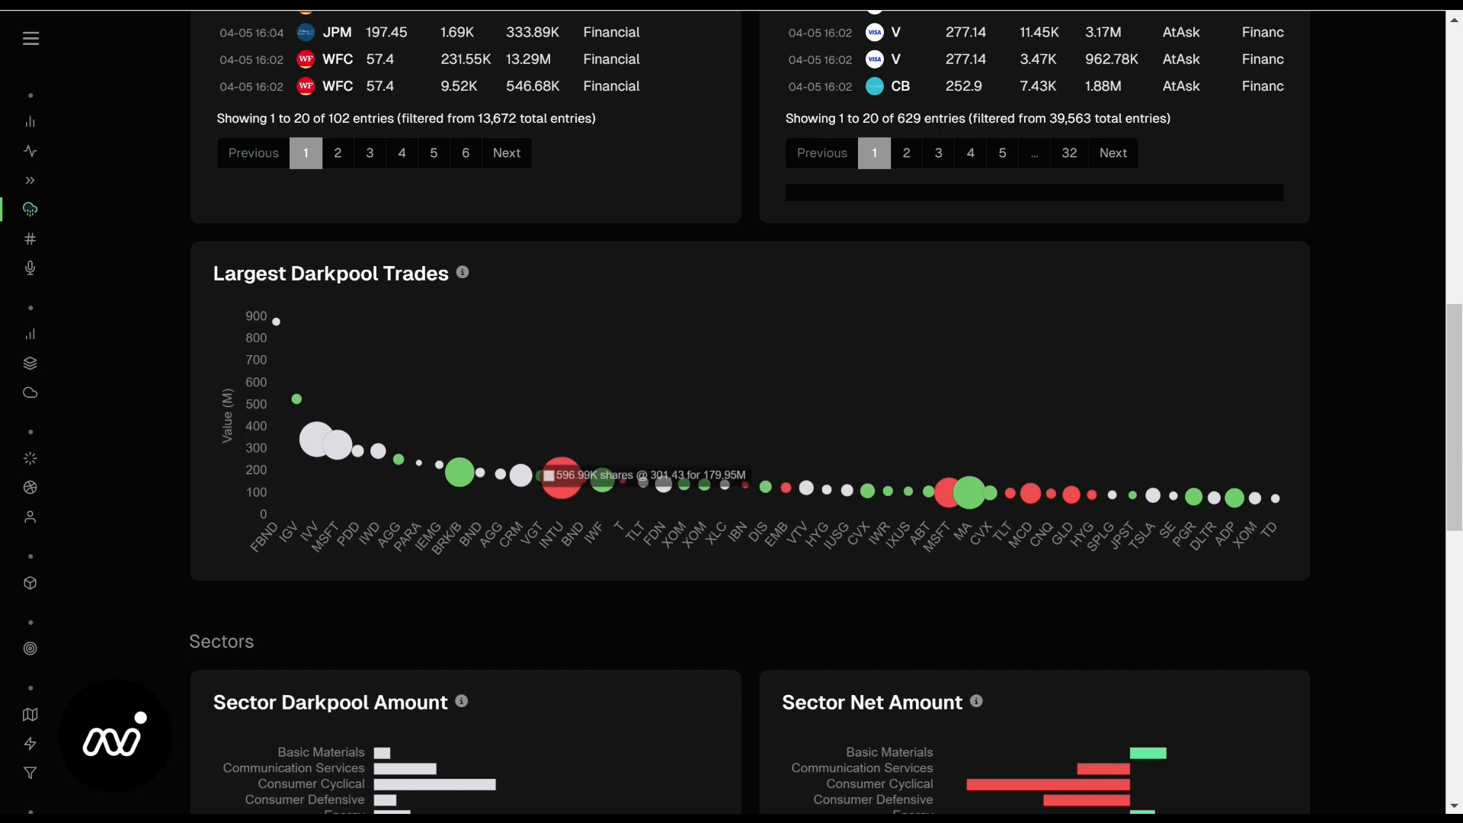
# - Scroll past Largest Darkpool Trades to the sector darkpool and net amount charts
pyautogui.scroll(-3)
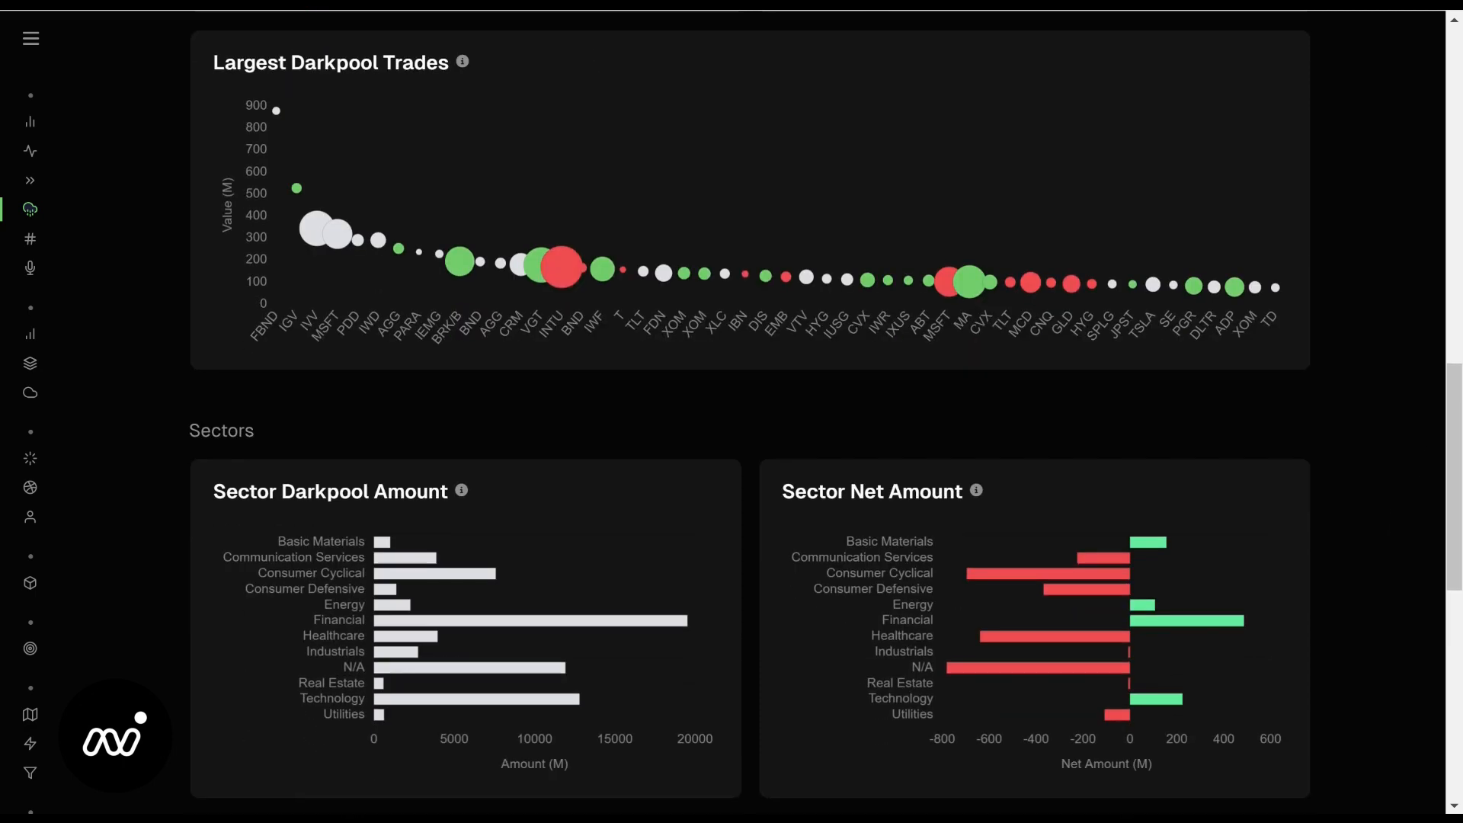
# - Scroll past the Sectors charts down to the Darkpool Ticker Dashboard, led by SPY
pyautogui.scroll(-3)
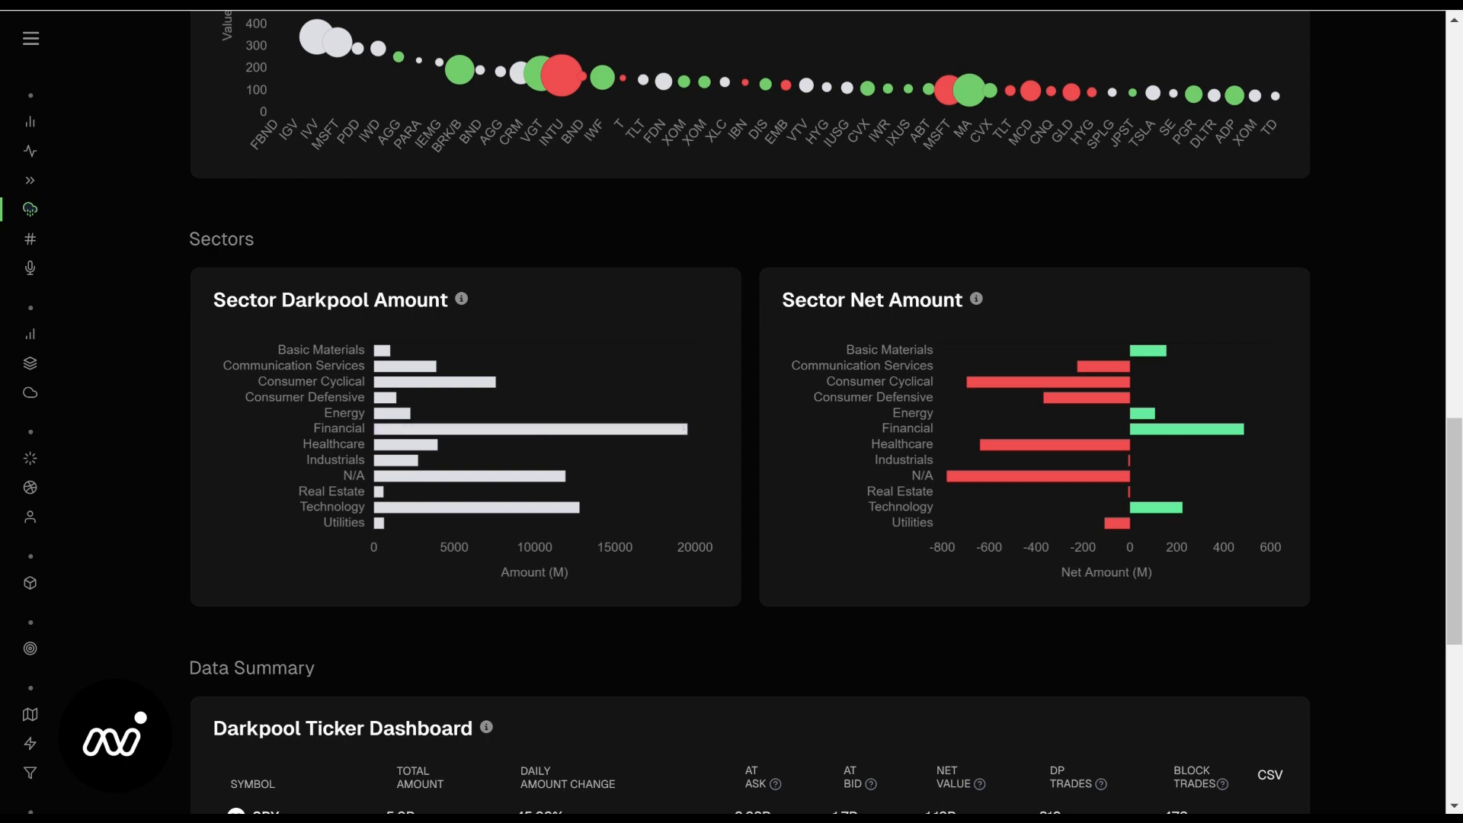
pyautogui.moveTo(1082, 381)
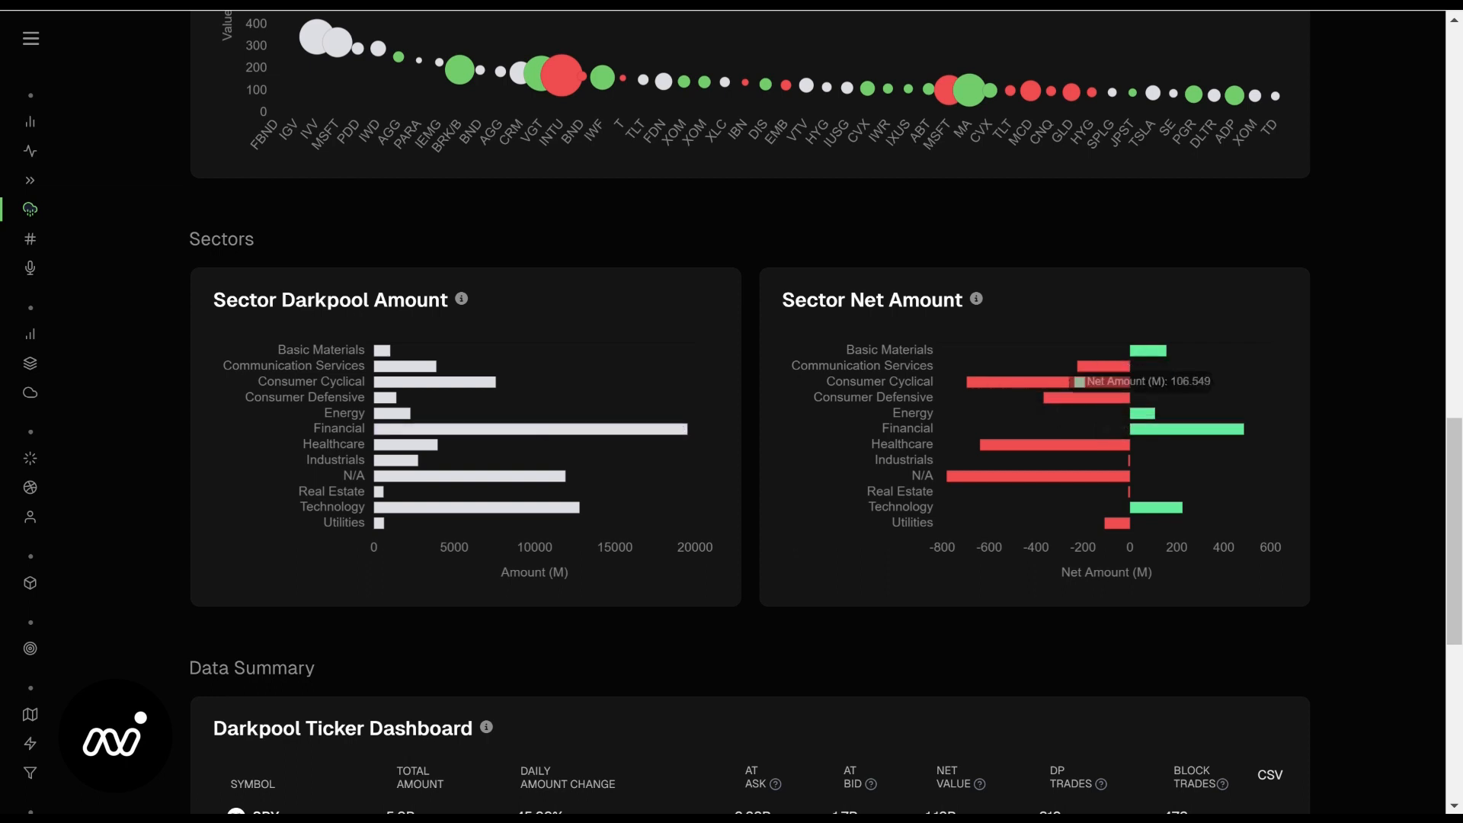
pyautogui.moveTo(1045, 381)
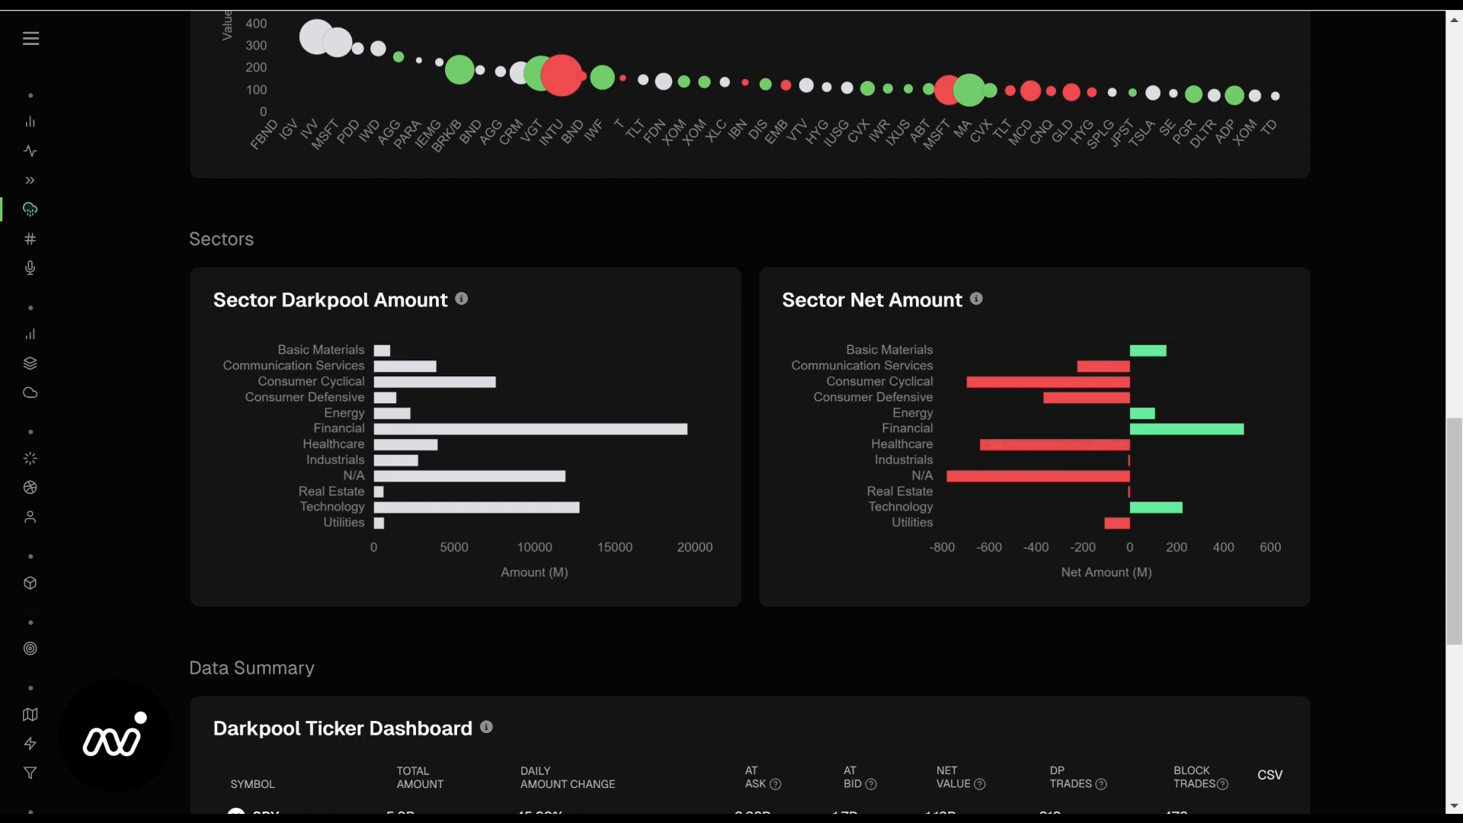
pyautogui.moveTo(1167, 428)
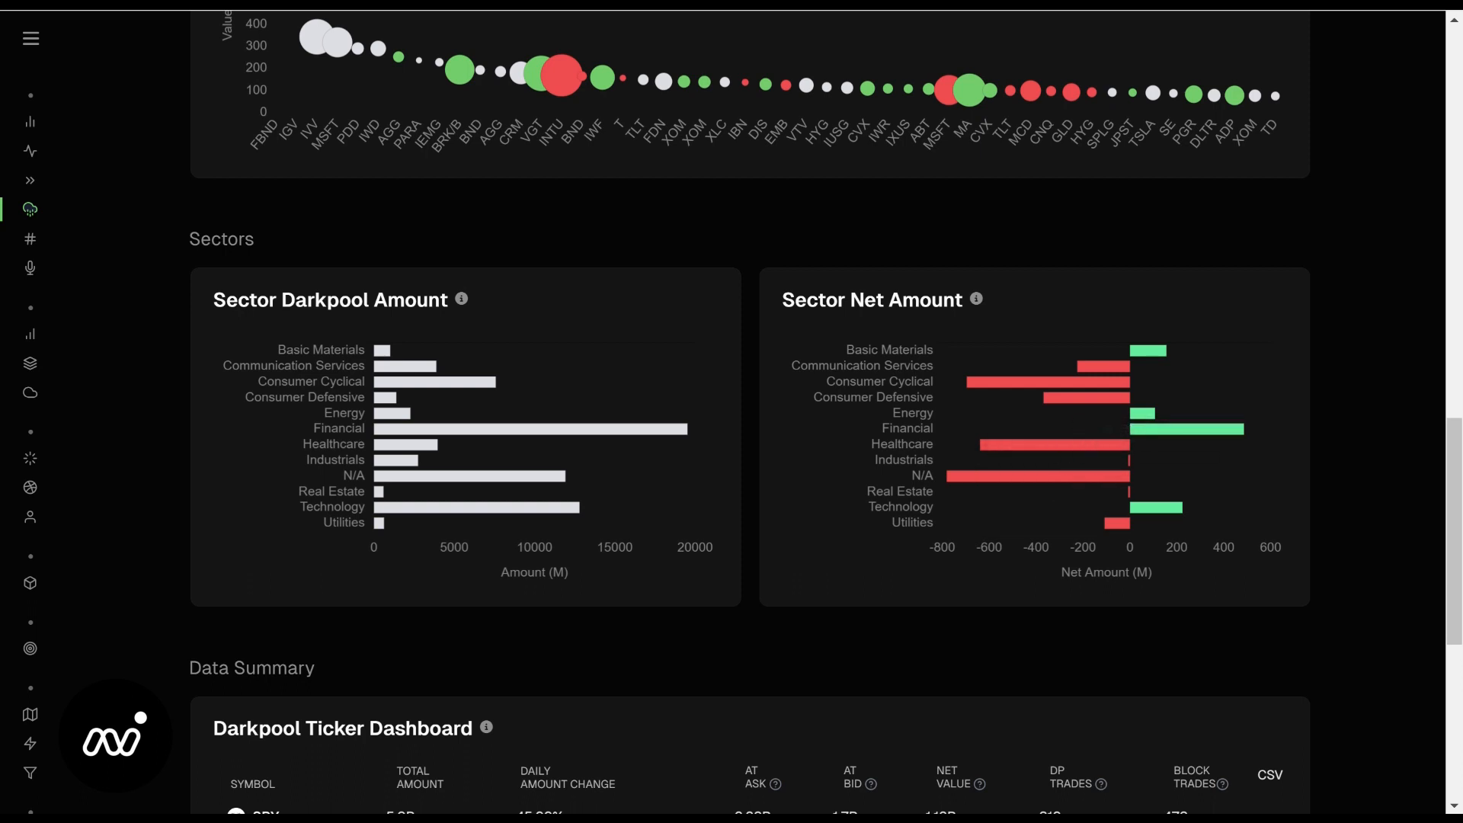
pyautogui.moveTo(1073, 381)
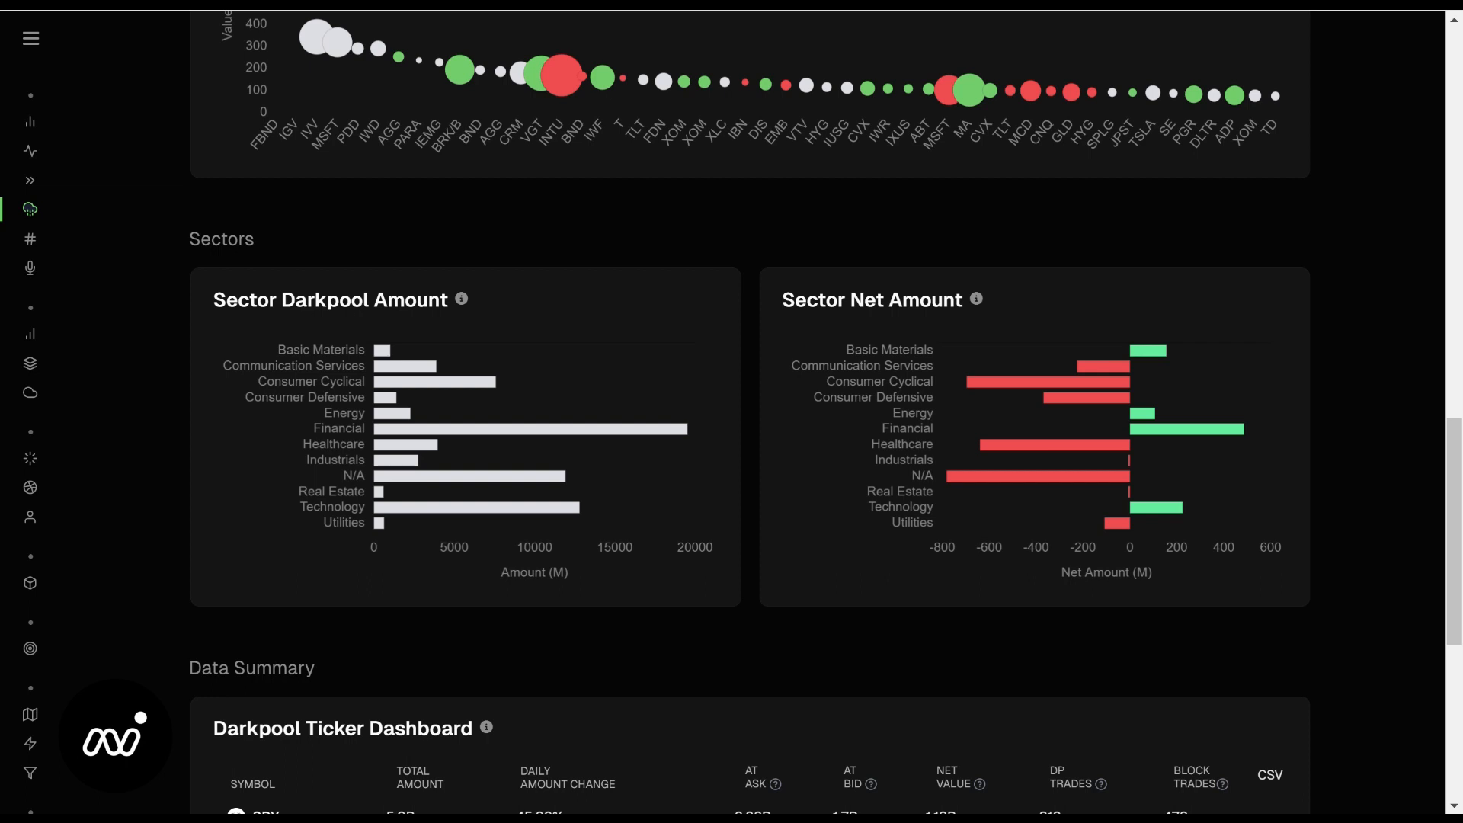
pyautogui.scroll(-3)
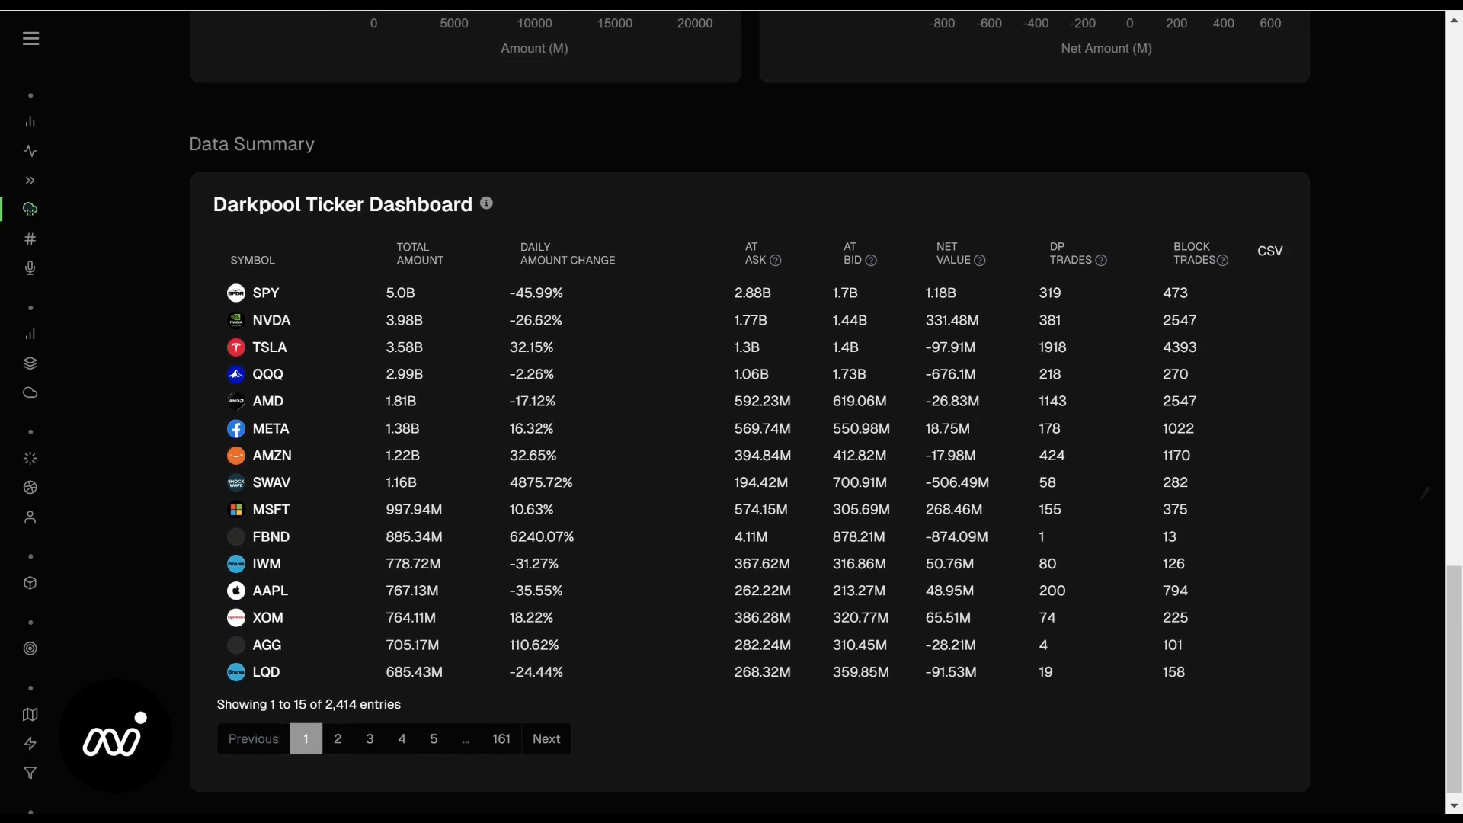